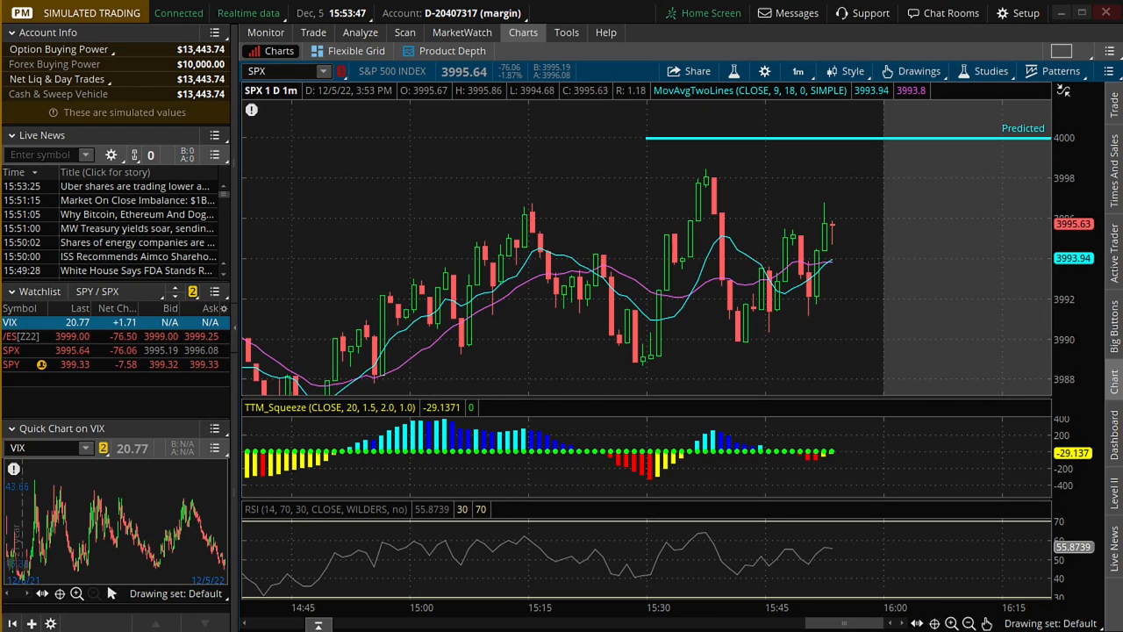
mouse_move(922, 147)
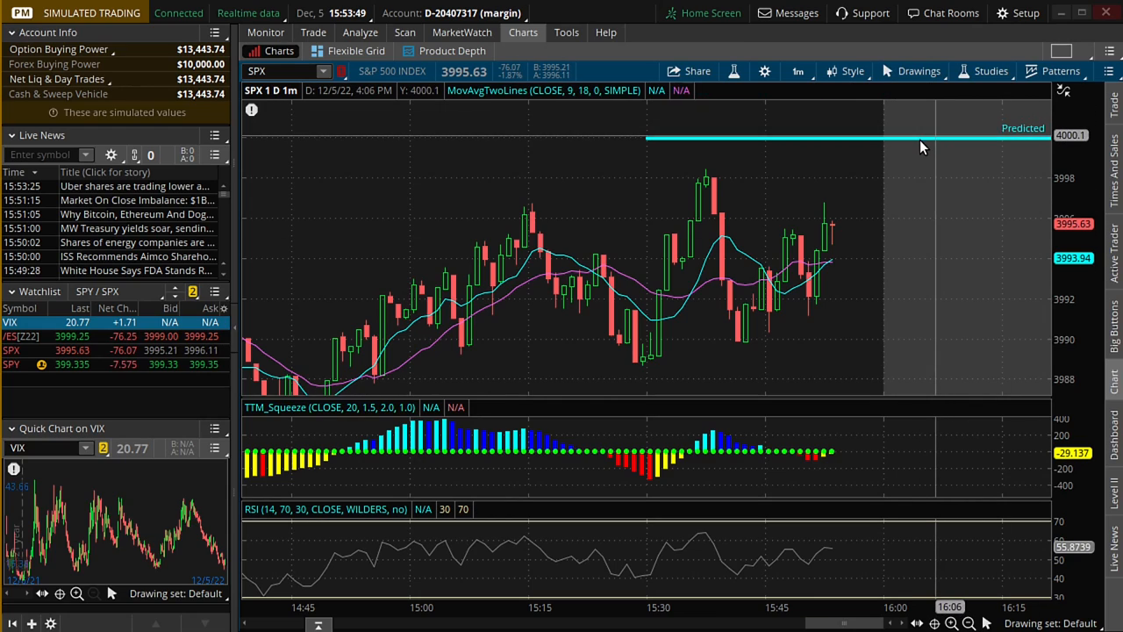
mouse_move(930, 150)
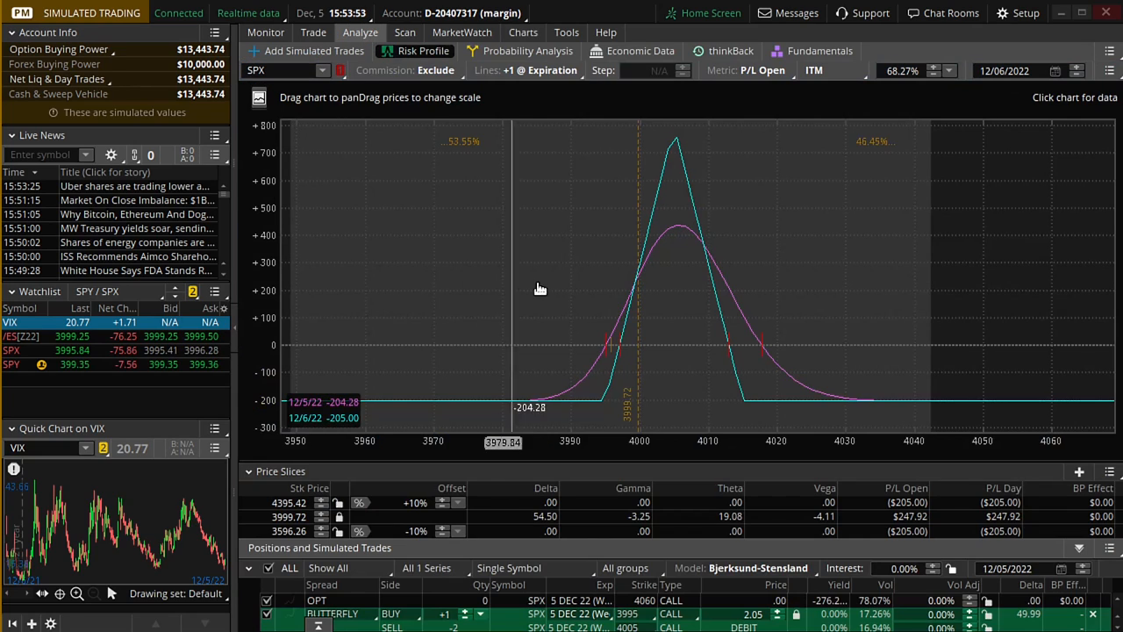
mouse_move(569, 382)
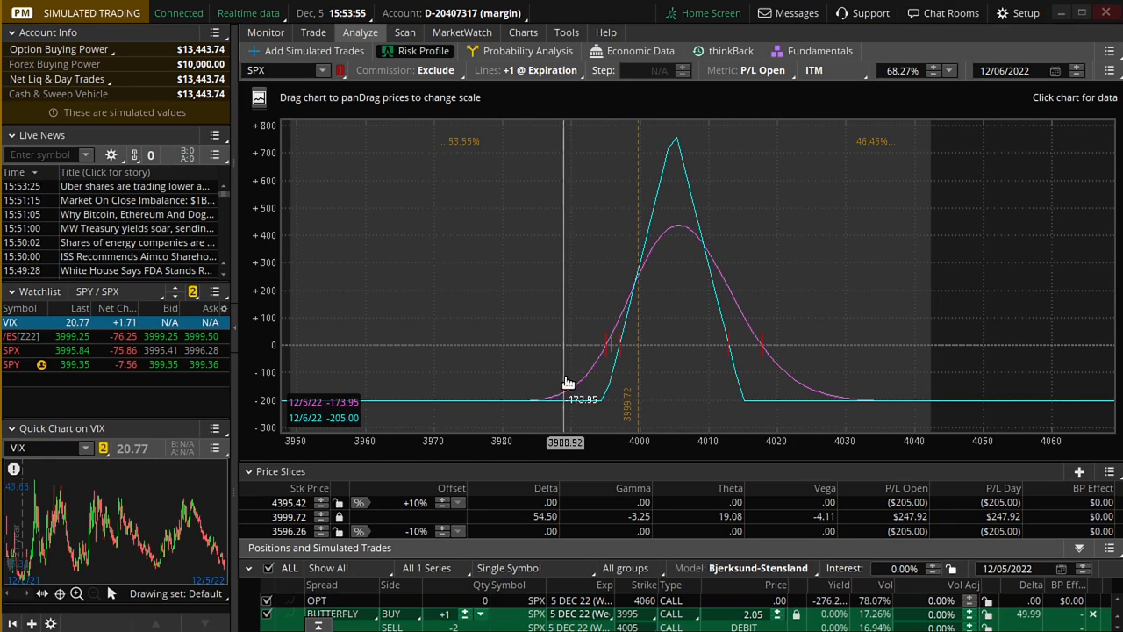
mouse_move(658, 214)
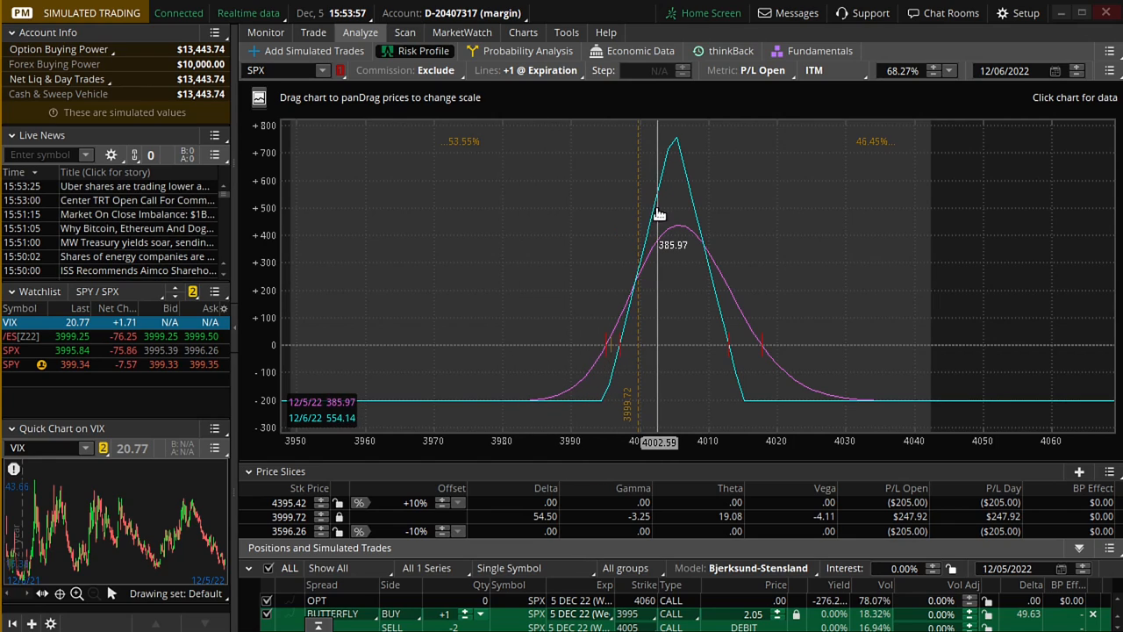
mouse_move(579, 379)
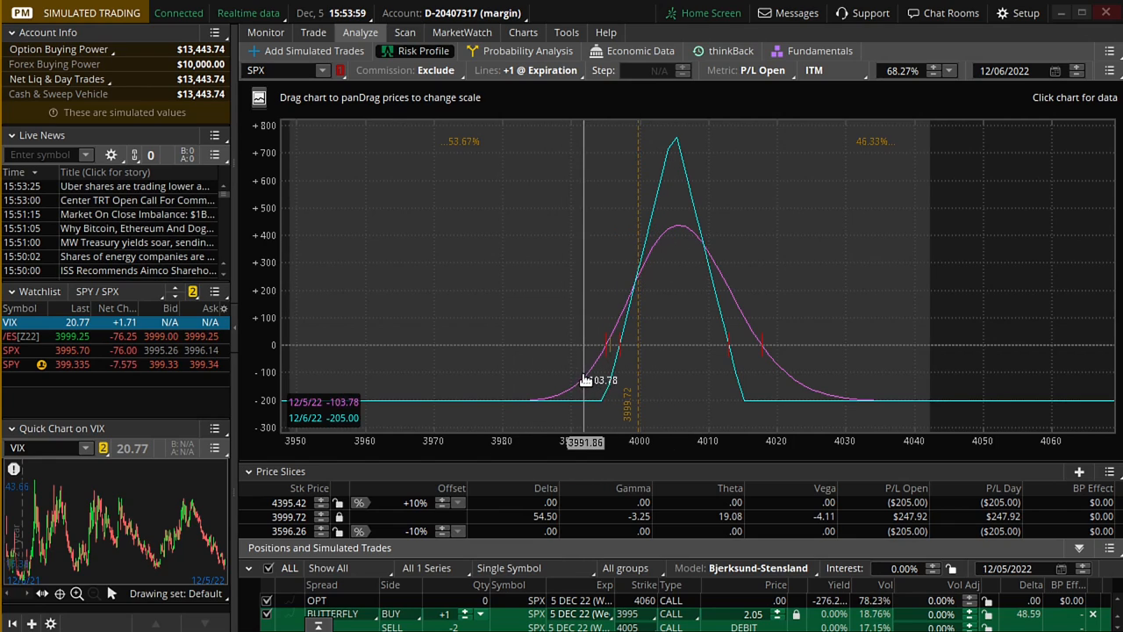
mouse_move(611, 362)
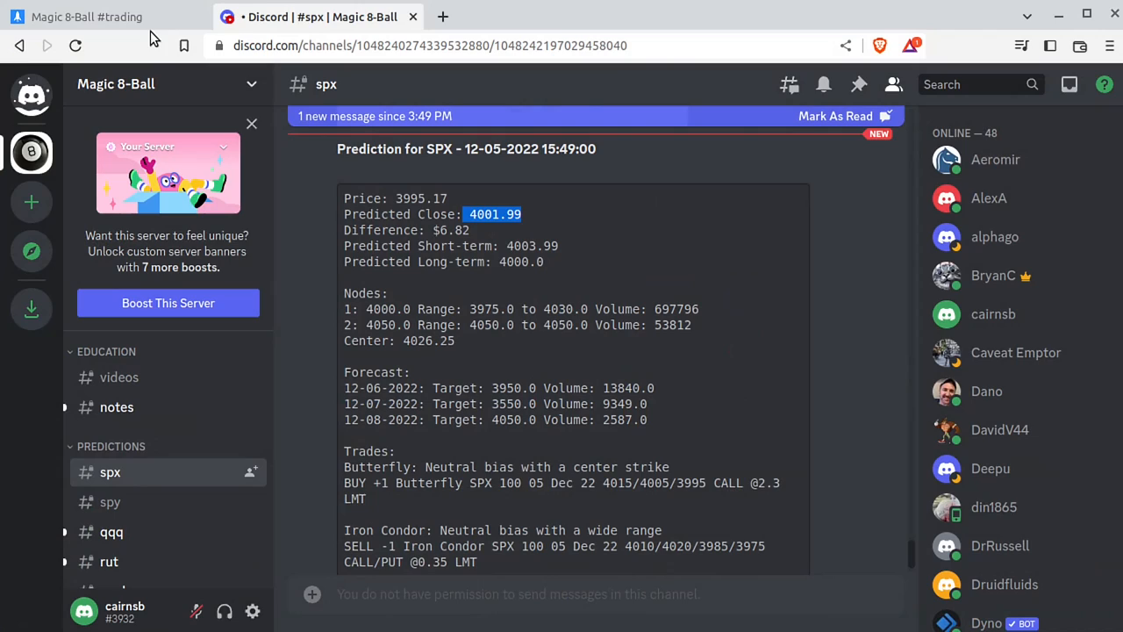
- Show the LaunchPass Magic 8-Ball members page with its 30-day free trial signup
left_click(88, 17)
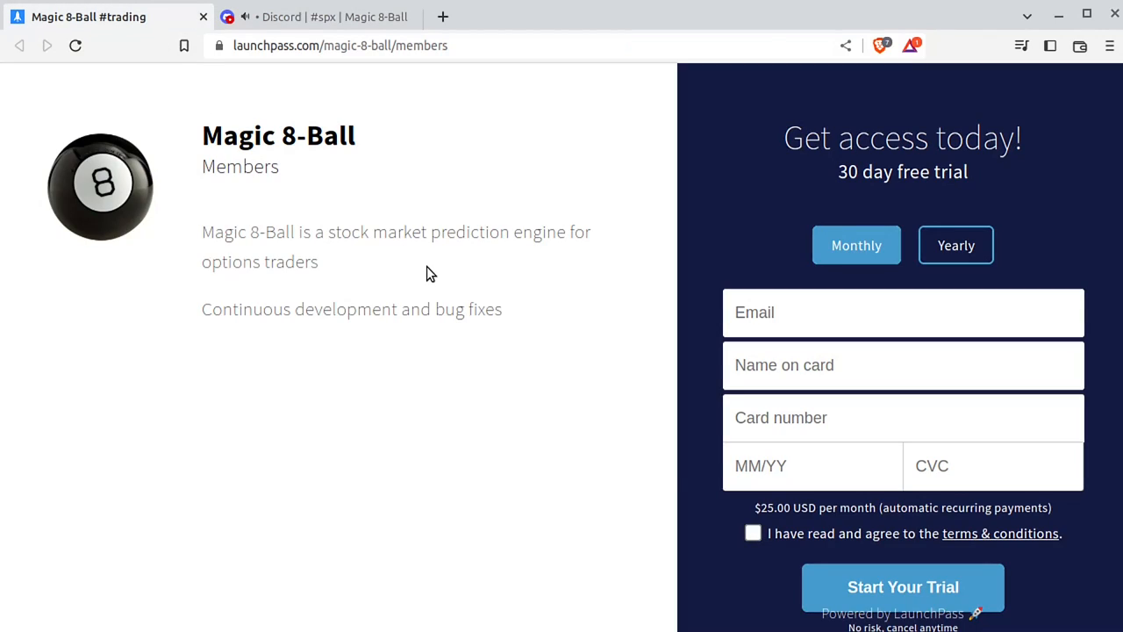
mouse_move(339, 56)
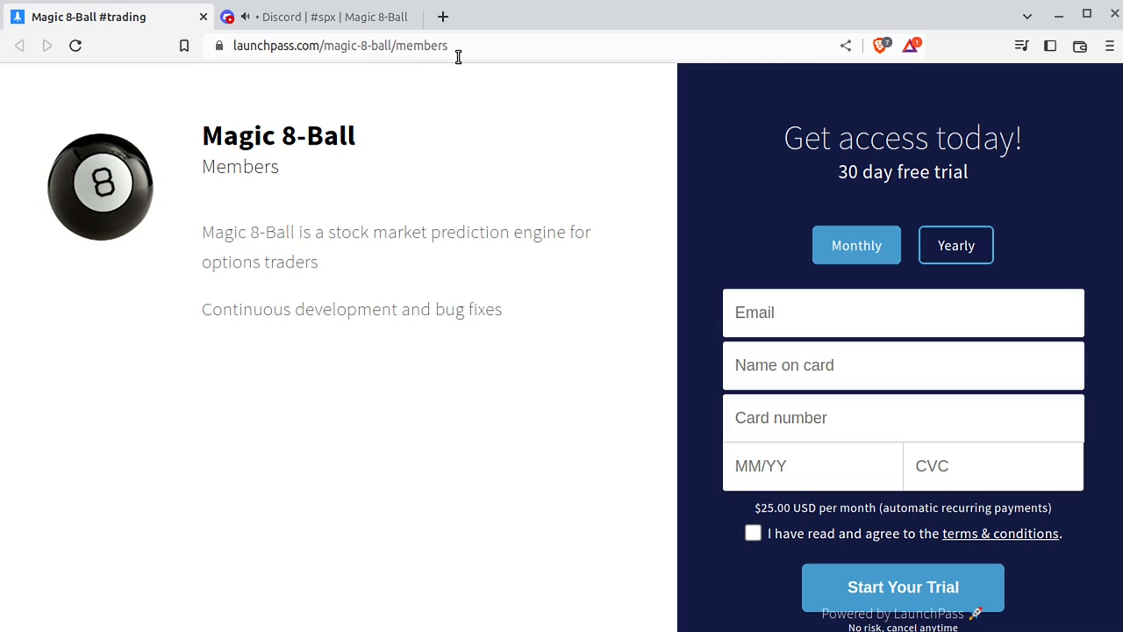
mouse_move(285, 42)
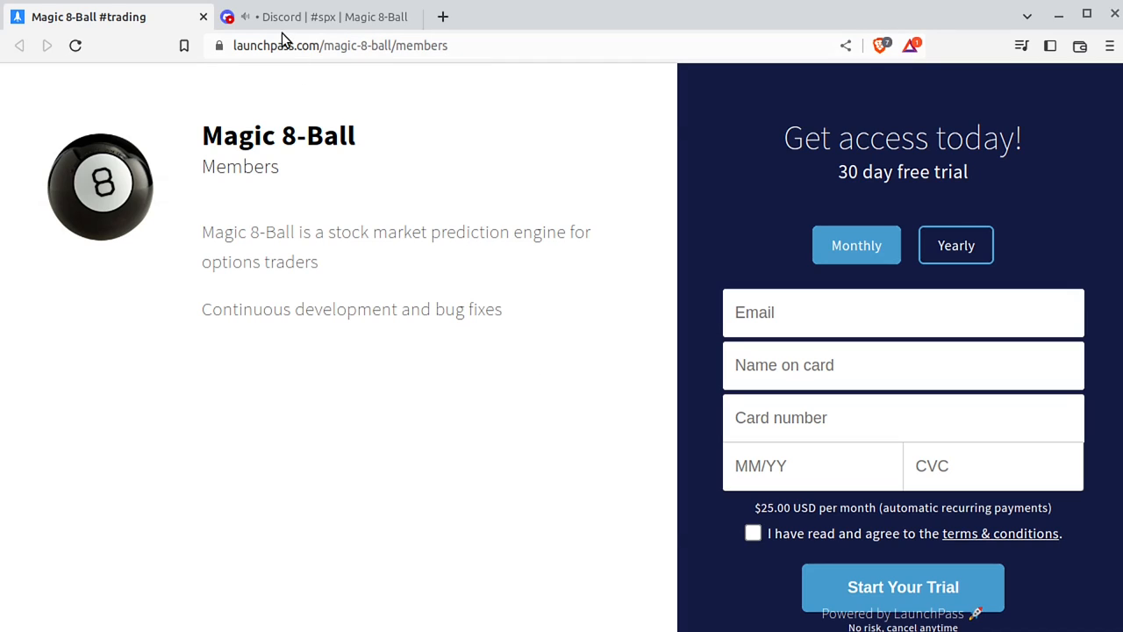
- Go to the Magic 8-Ball Discord help channel, view the LaunchPass bot profile, and read the join/cancel instructions
left_click(315, 17)
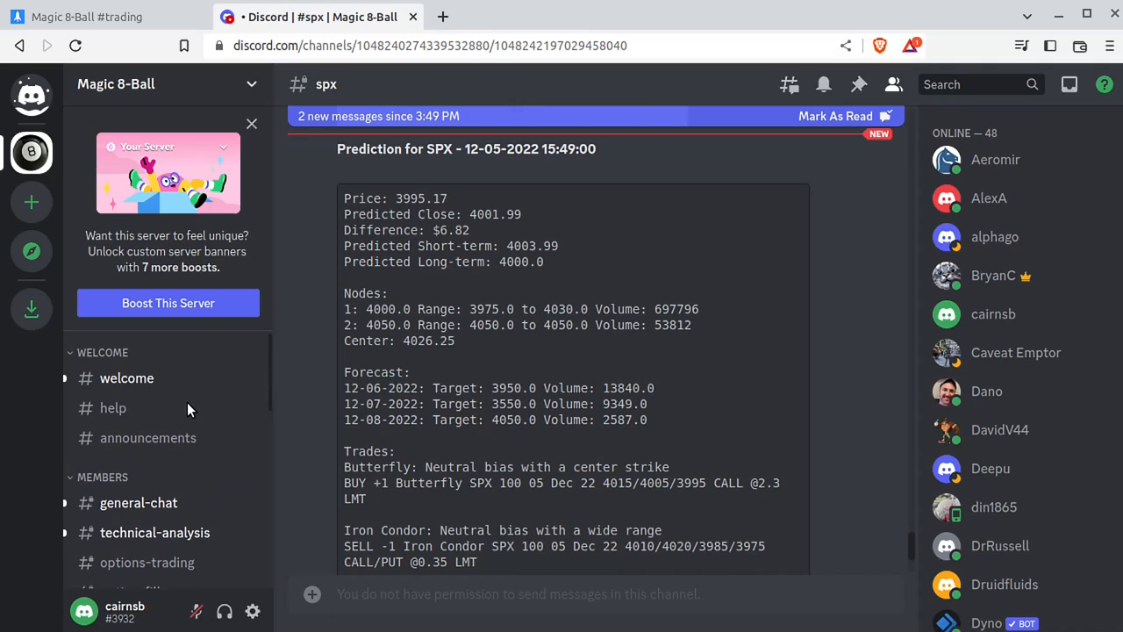
left_click(113, 407)
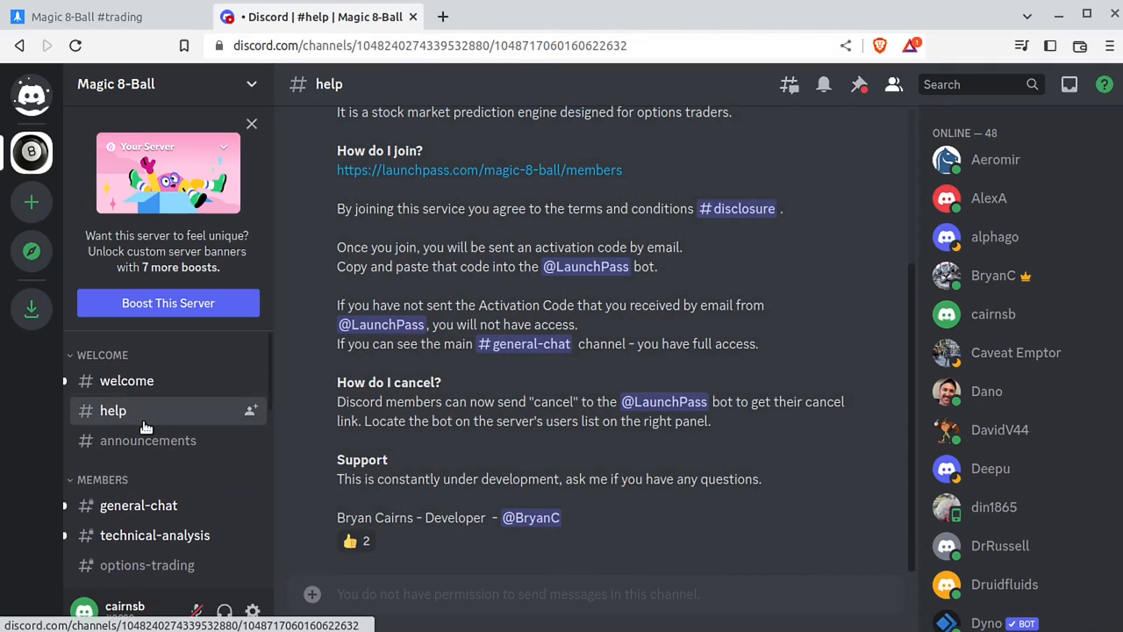
left_click(586, 267)
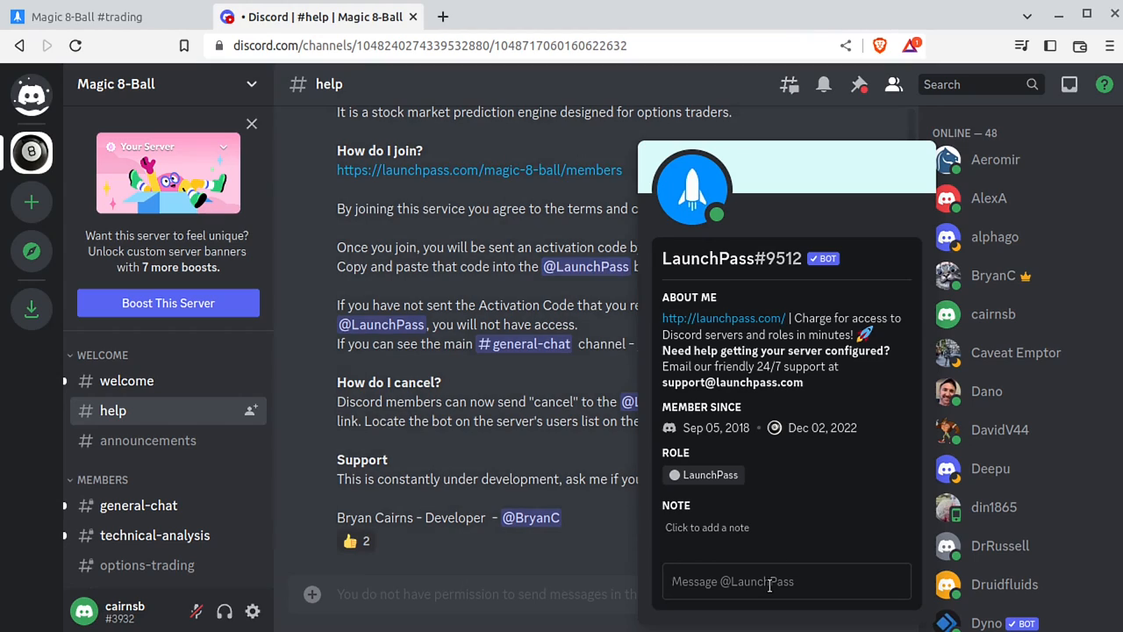
left_click(492, 393)
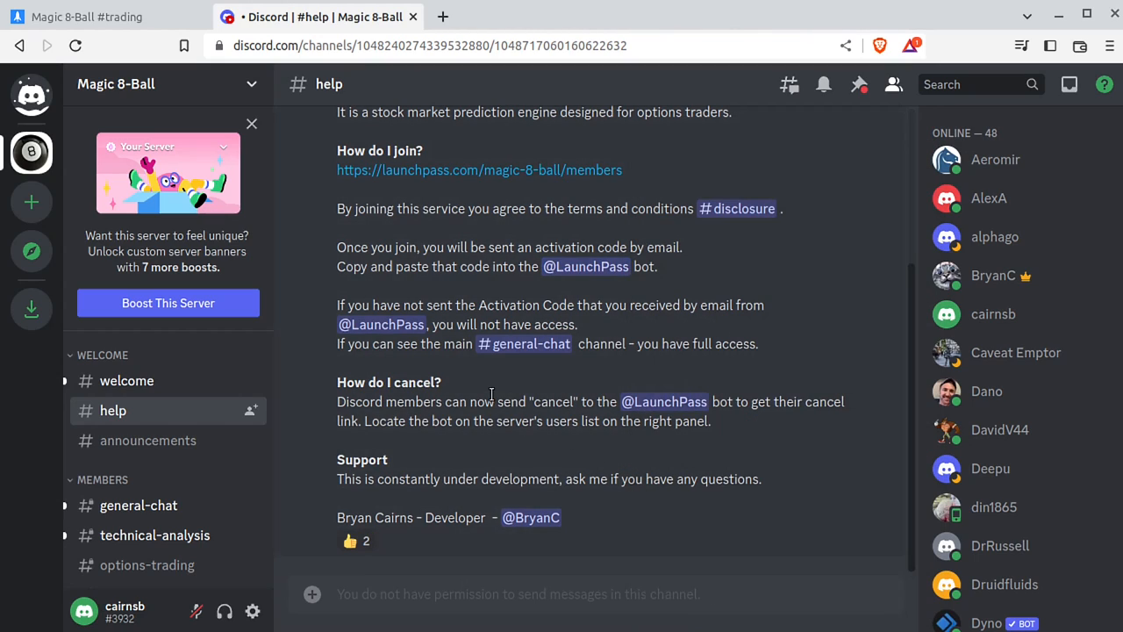
scroll("down", 3)
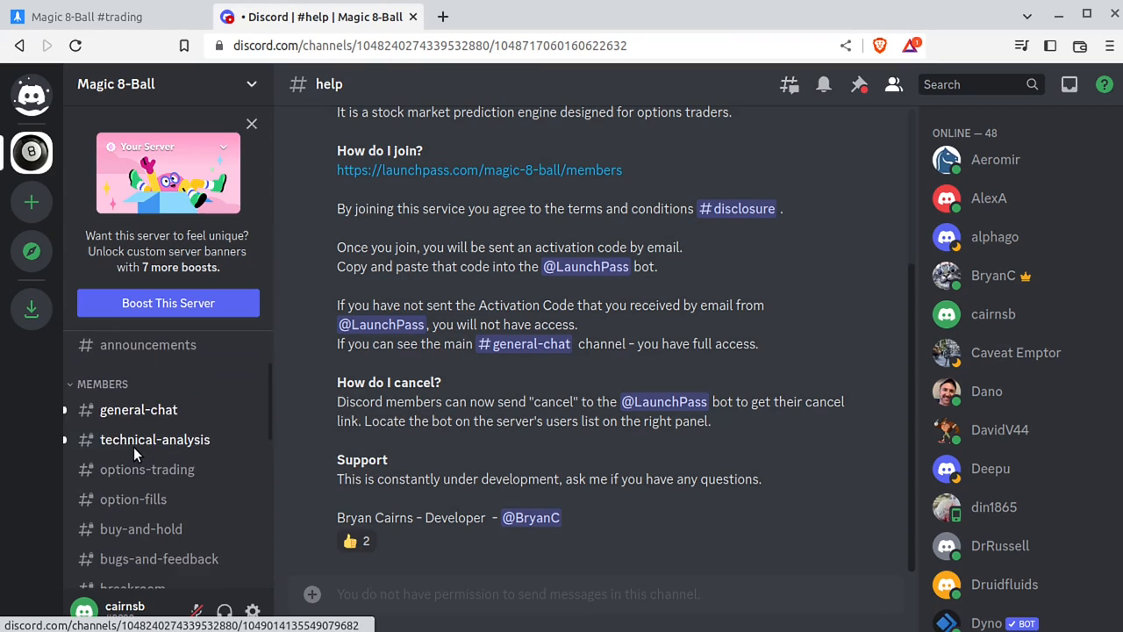
scroll("down", 3)
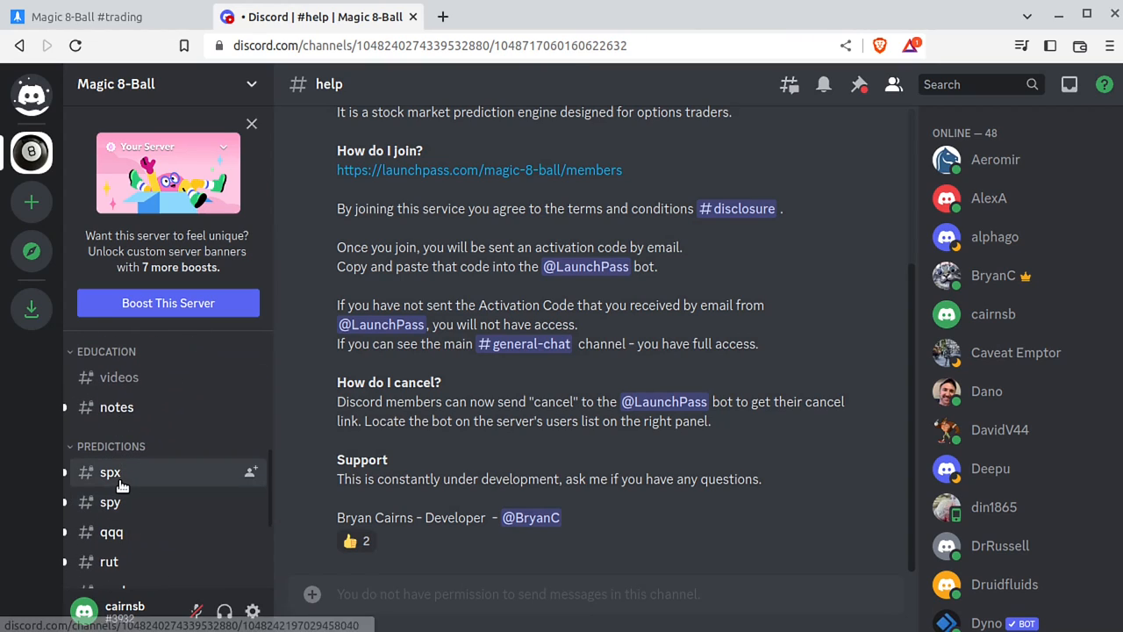
- Switch to the #spx channel and scroll to the newest 15:54 prediction message
left_click(109, 472)
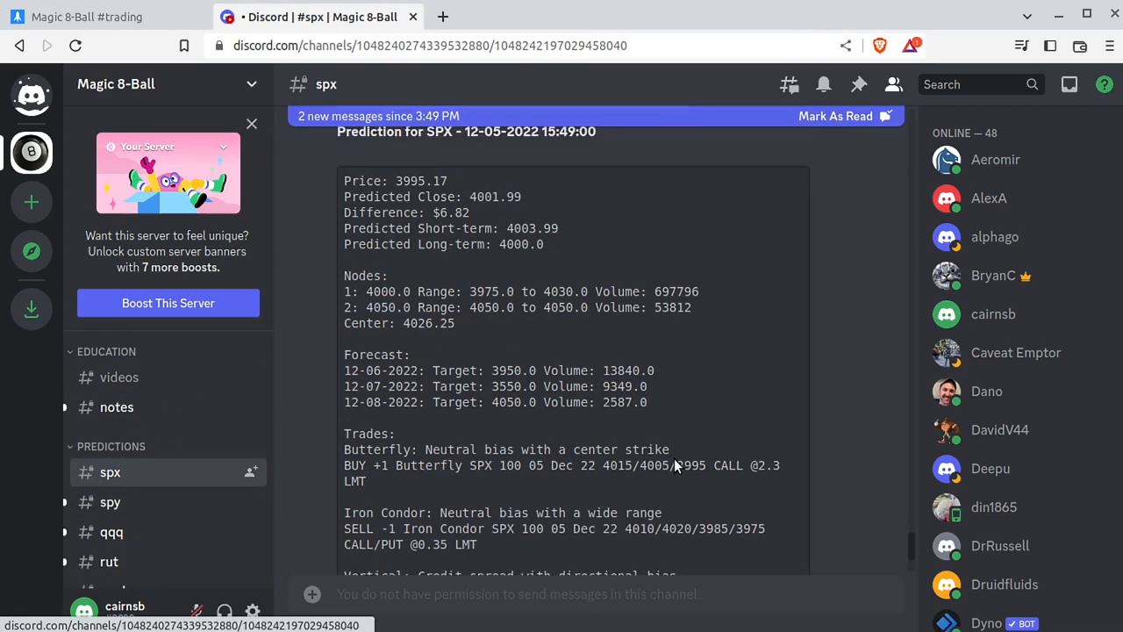
scroll("down", 3)
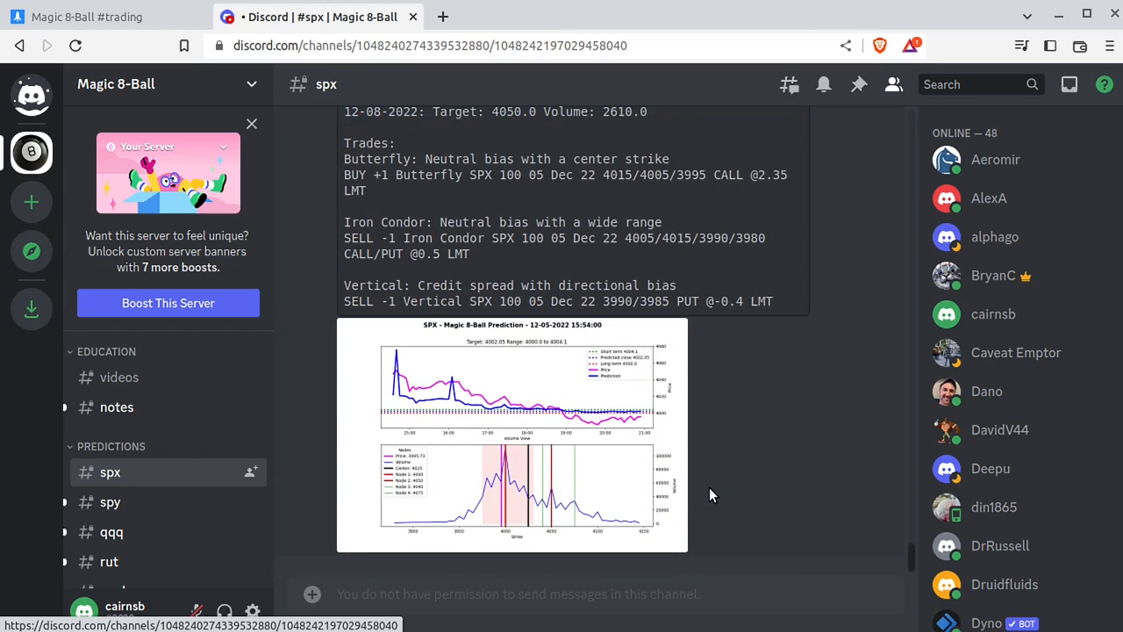
scroll("up", 3)
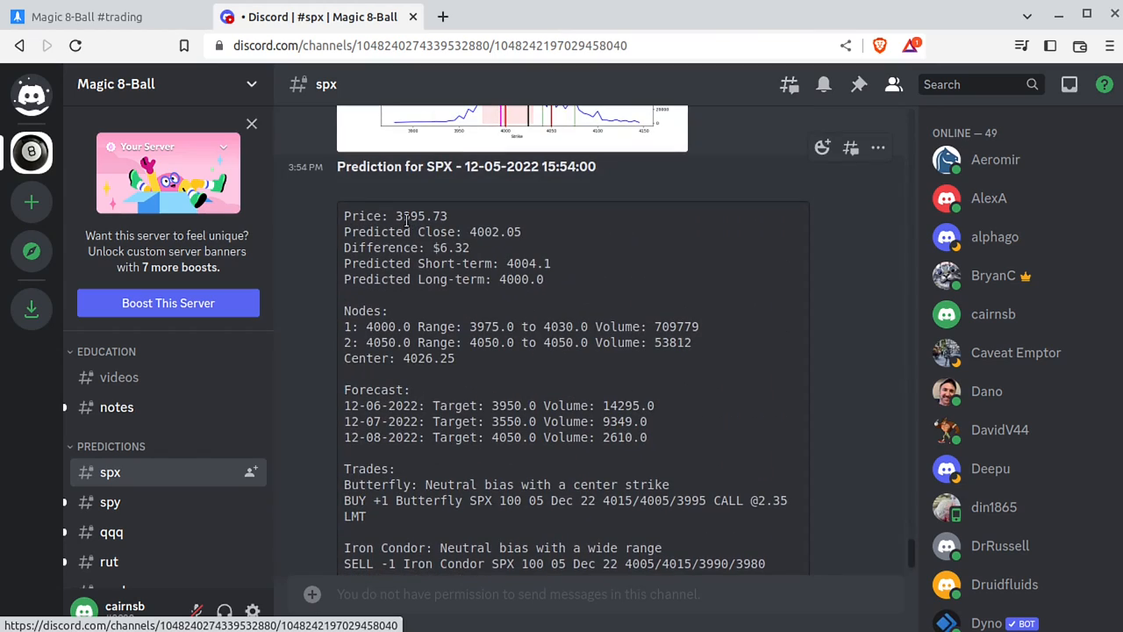
- Highlight price 3995.73, predicted close 4002.05 and long-term 4000.0, selecting the summary lines
double_click(417, 216)
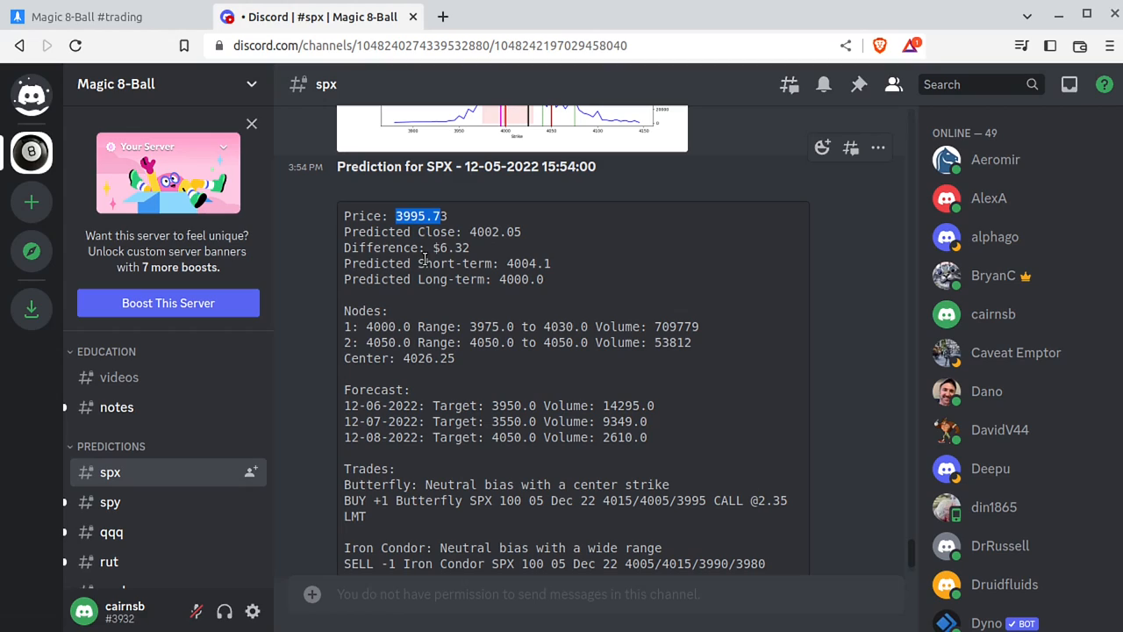
double_click(493, 232)
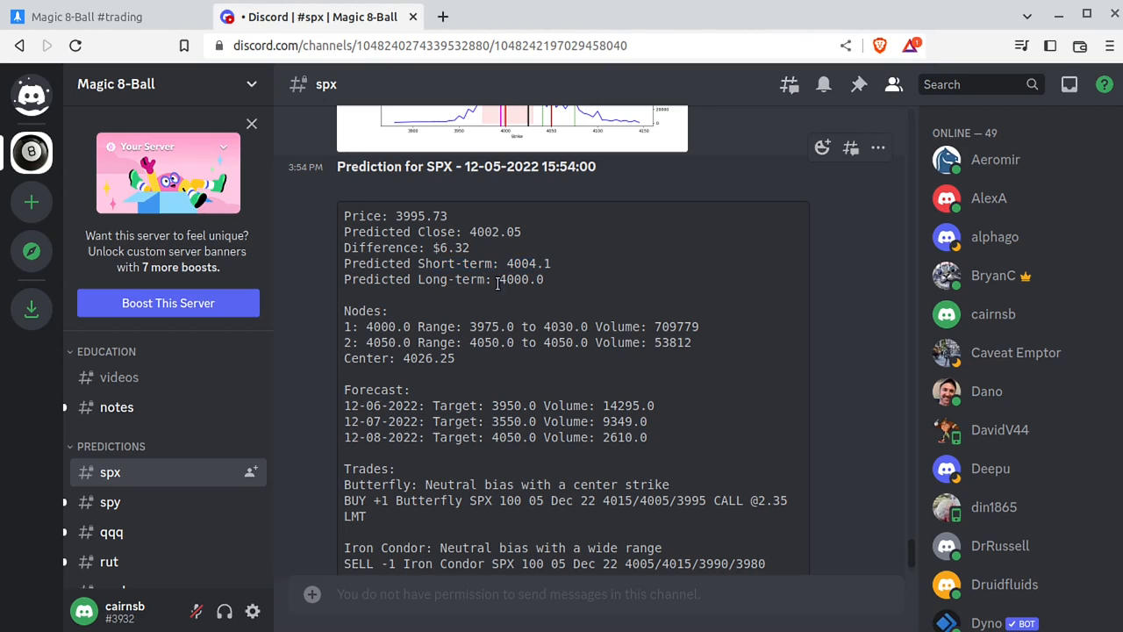
double_click(516, 279)
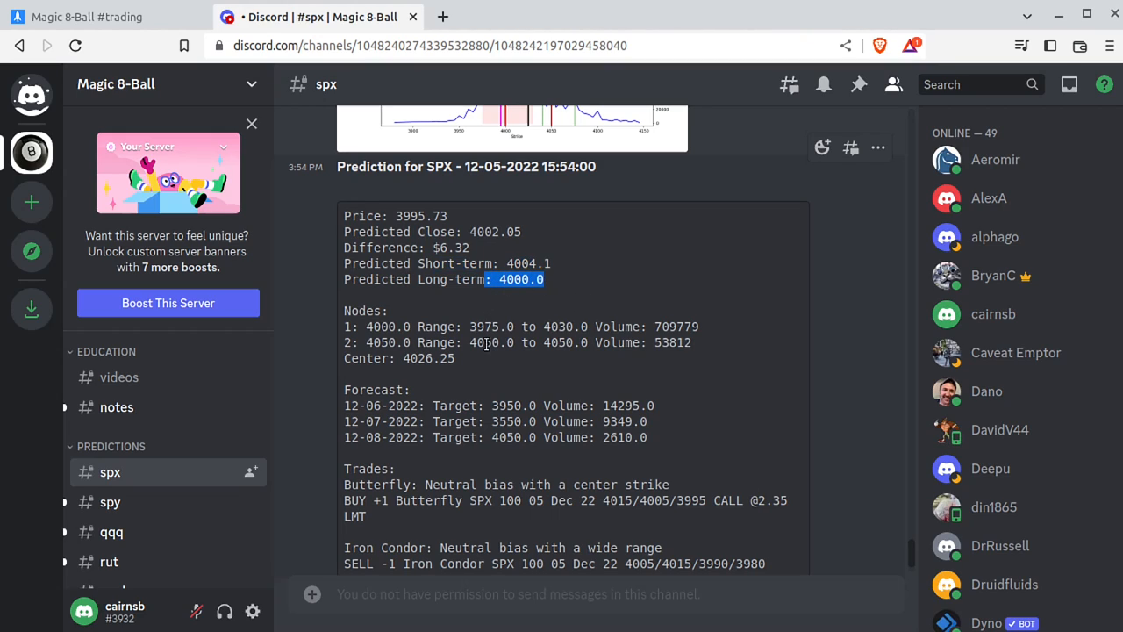
left_click_drag(527, 279, 383, 216)
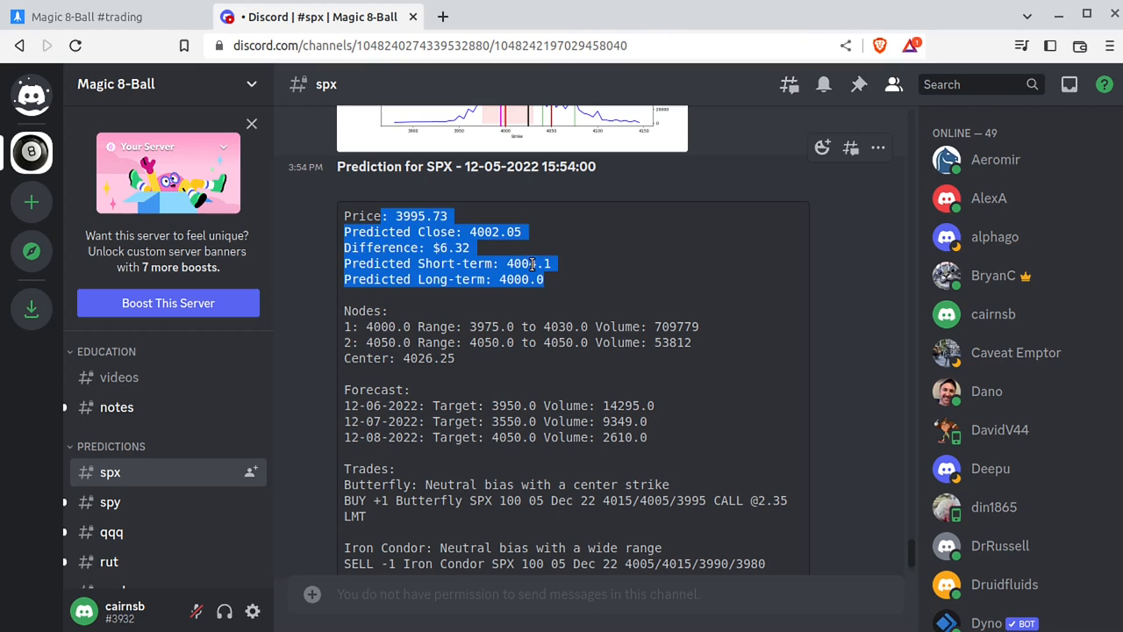
- Enlarge the SPX prediction chart, then view the SPY 15:54 prediction chart targeting 400.18
left_click(513, 120)
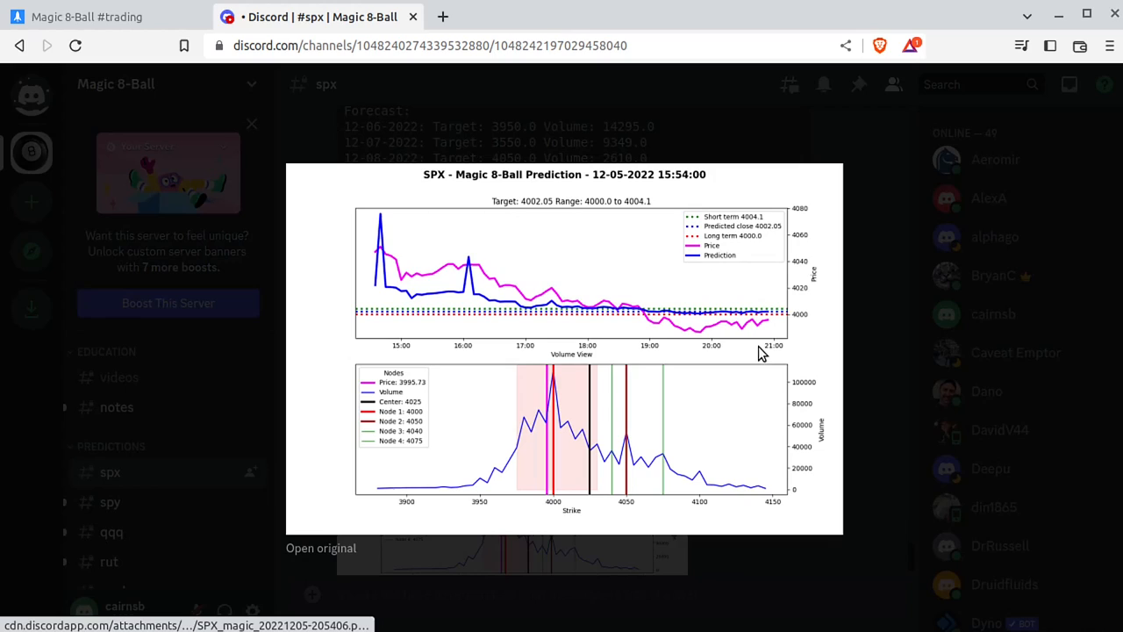
mouse_move(618, 319)
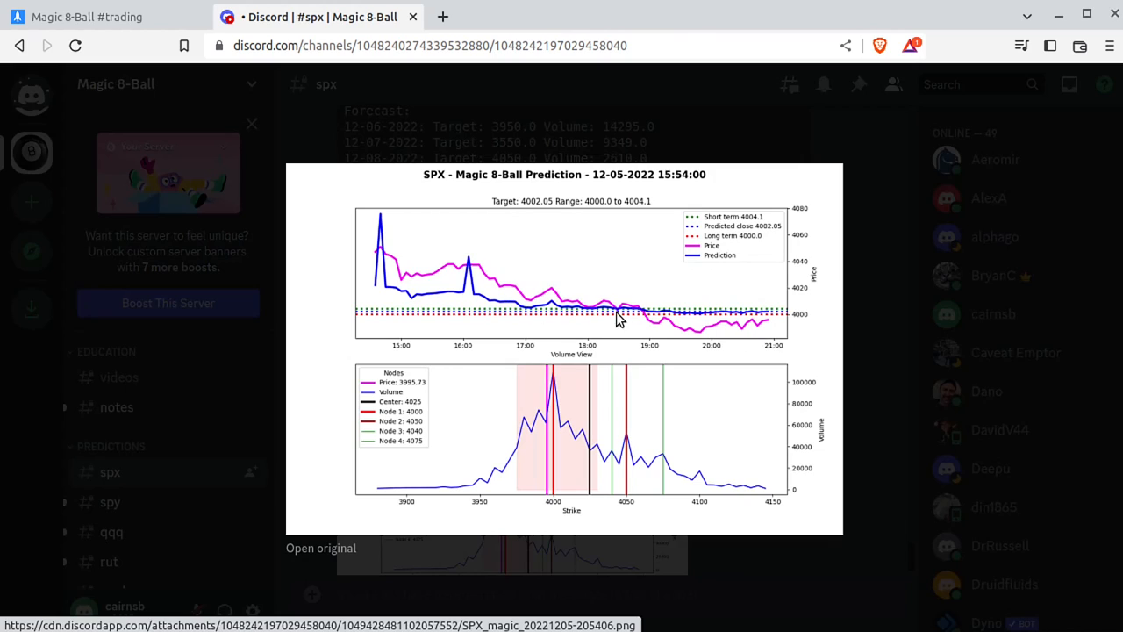
mouse_move(430, 319)
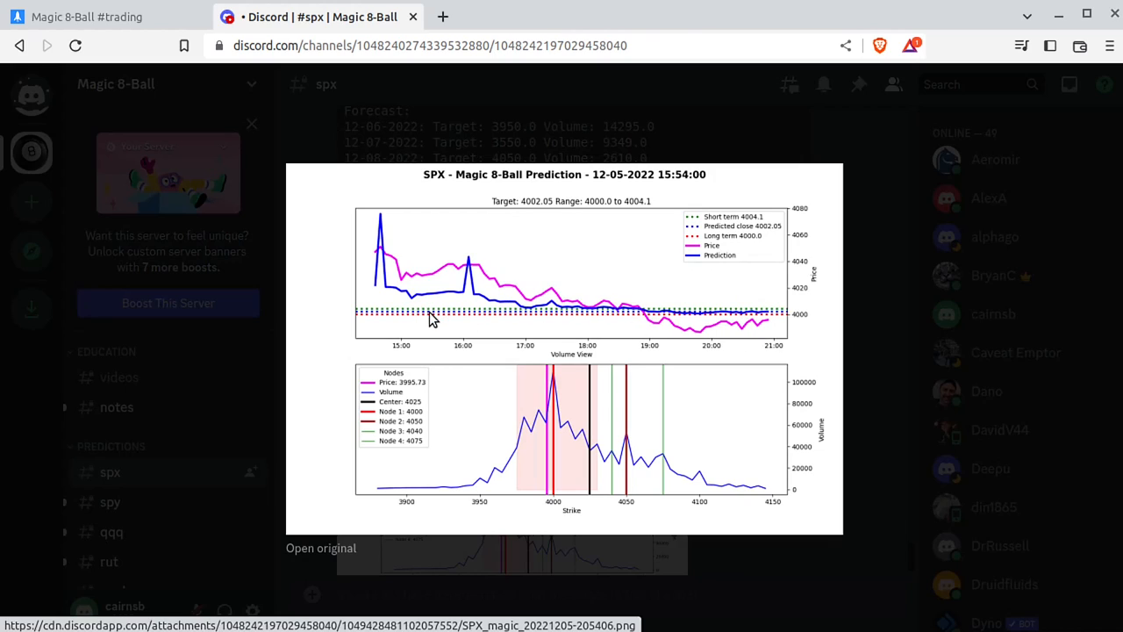
mouse_move(716, 329)
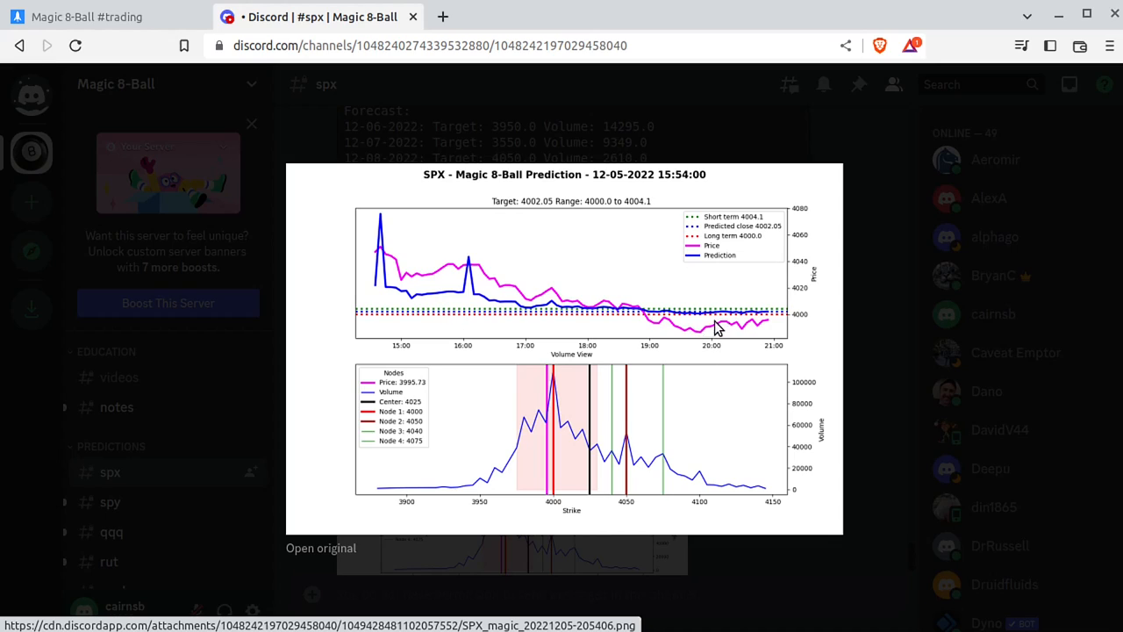
mouse_move(735, 384)
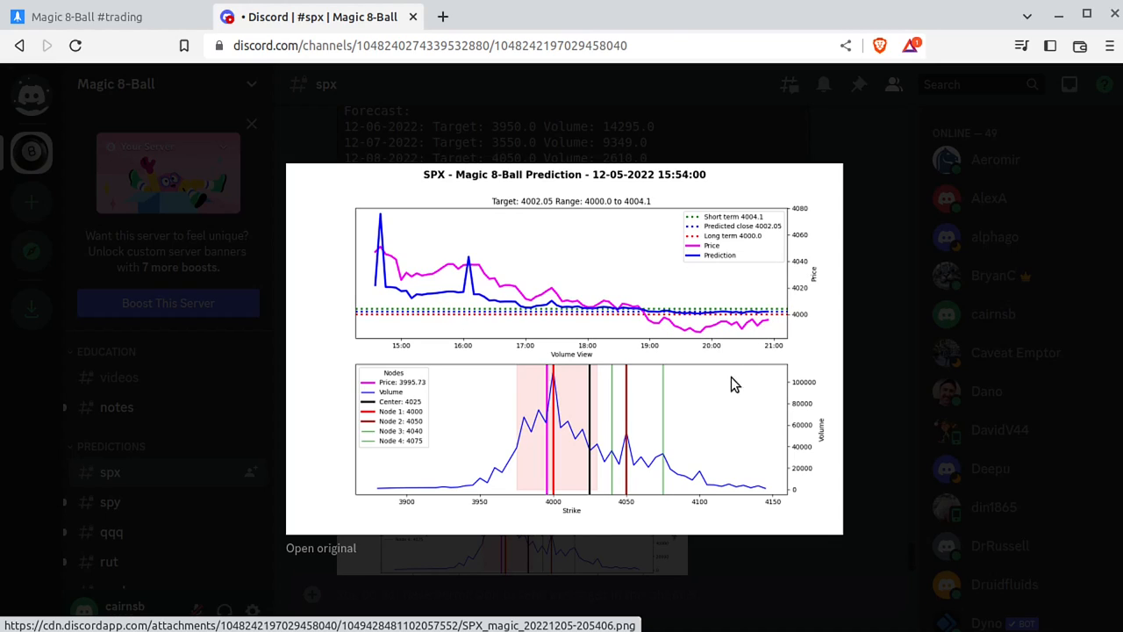
mouse_move(465, 505)
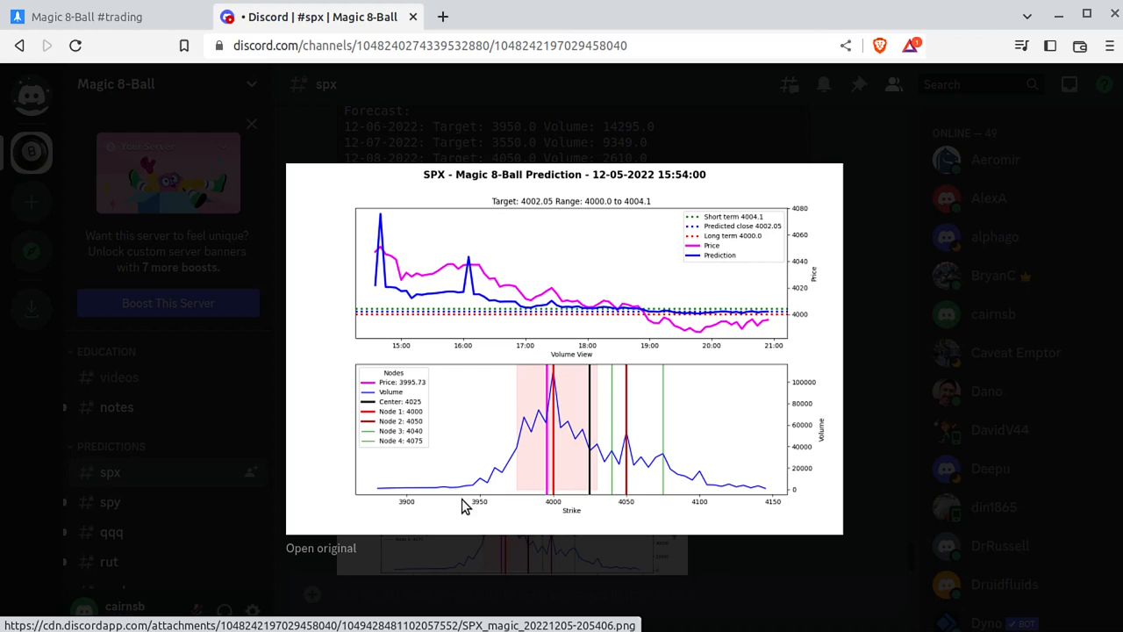
mouse_move(553, 400)
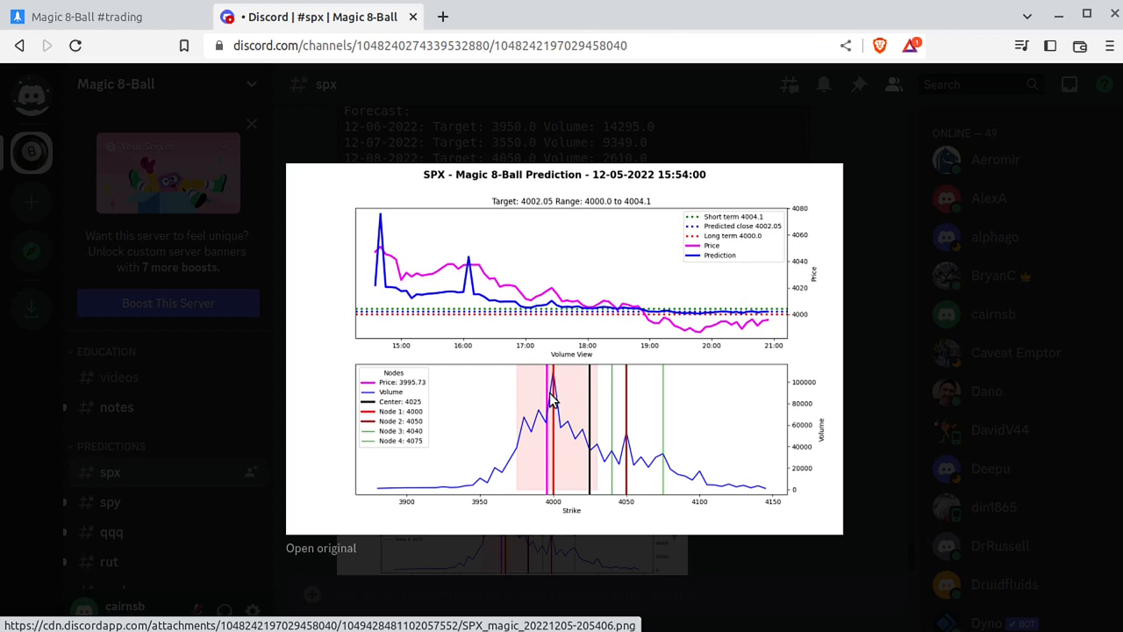
mouse_move(552, 137)
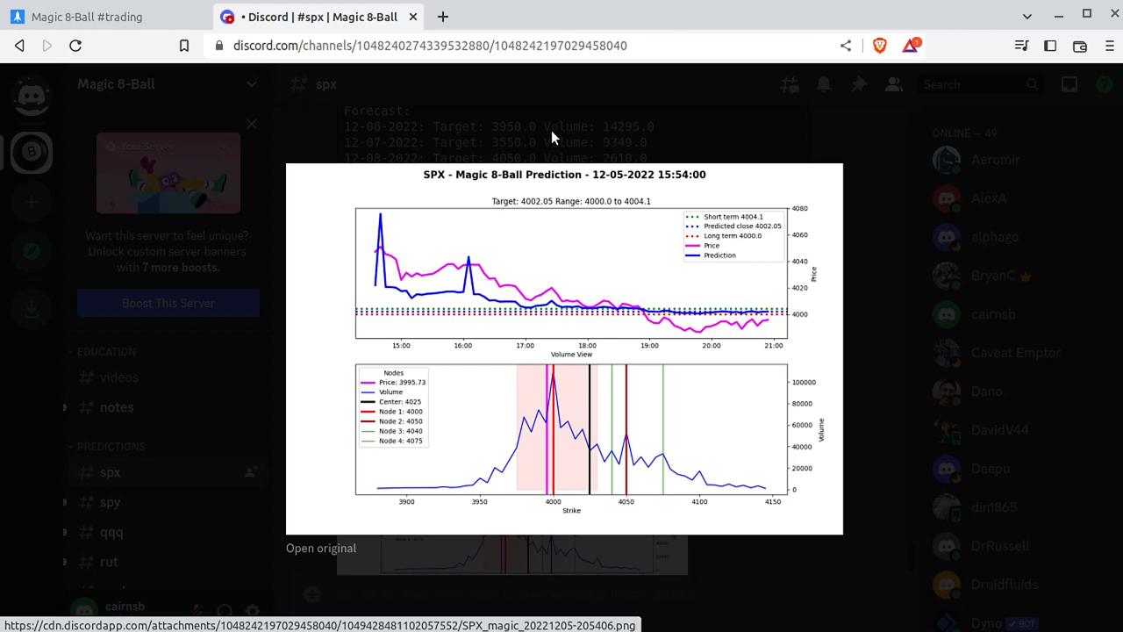
left_click(110, 502)
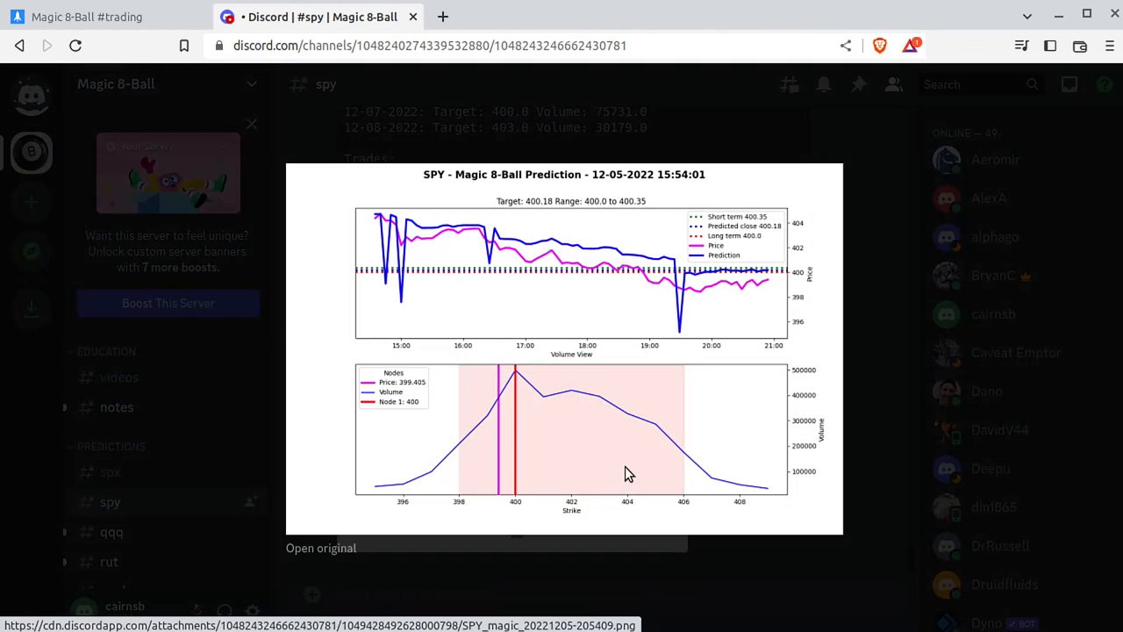
mouse_move(723, 316)
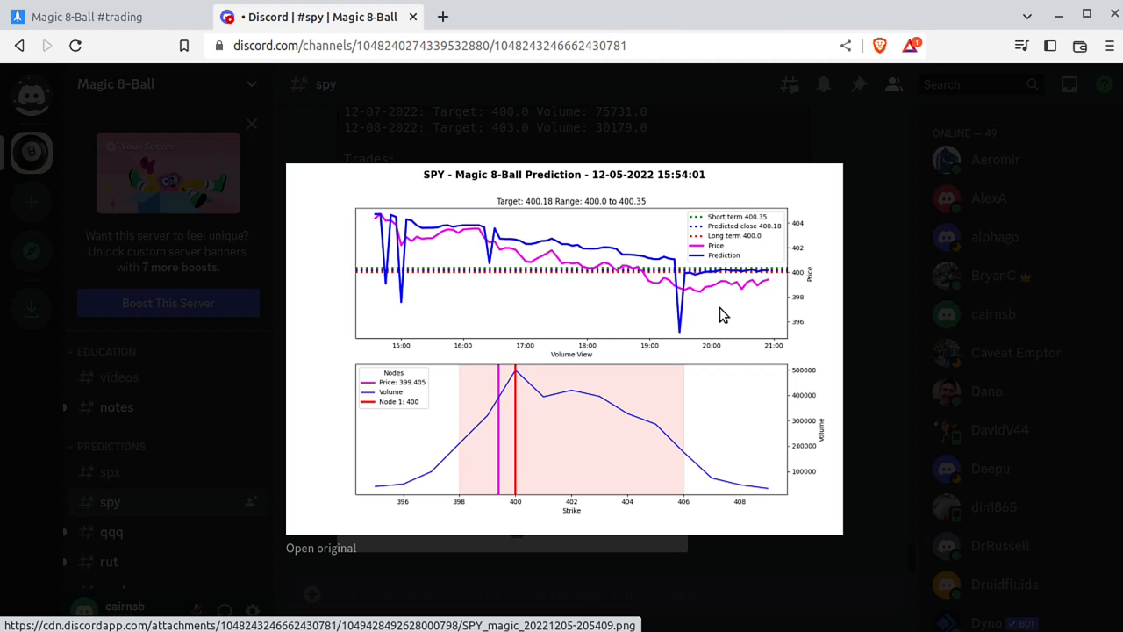
mouse_move(723, 301)
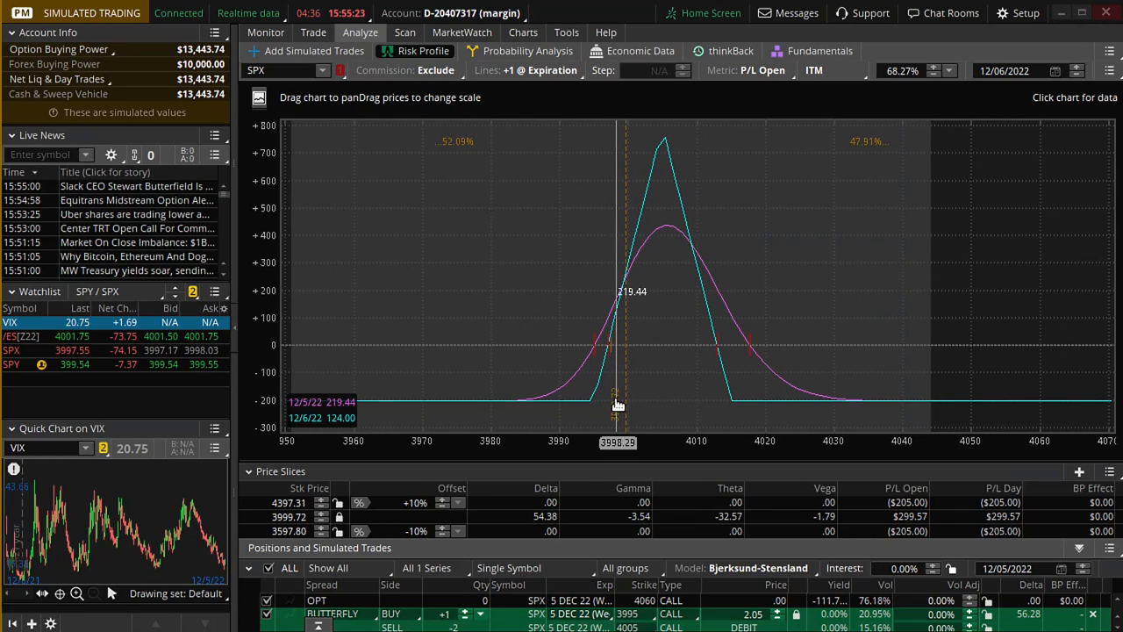
mouse_move(612, 404)
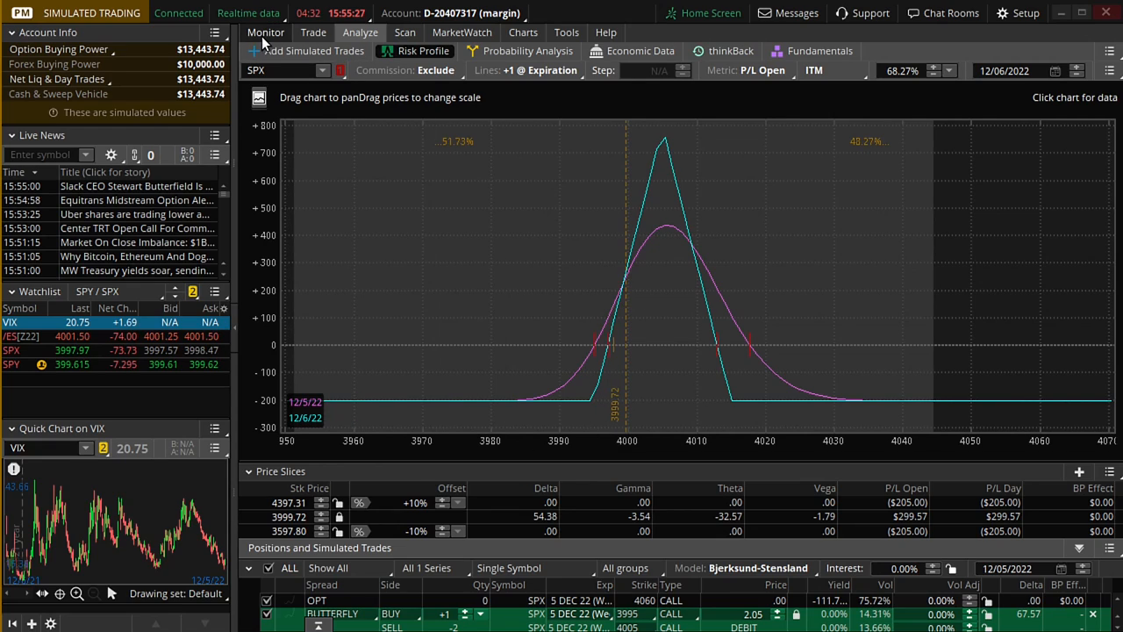
mouse_move(660, 334)
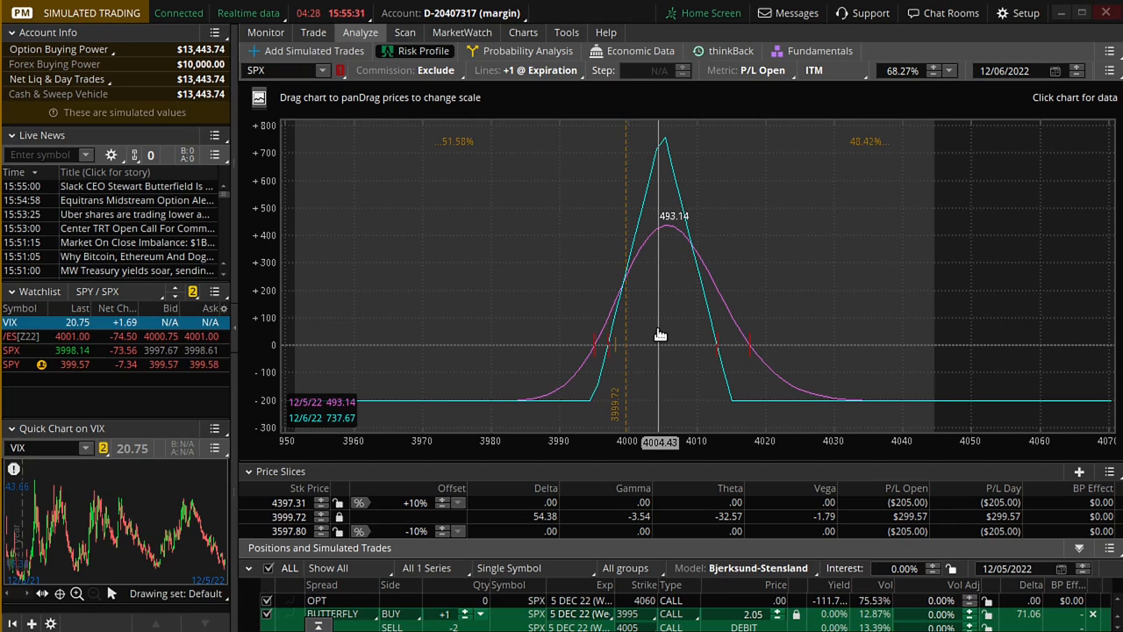
mouse_move(832, 368)
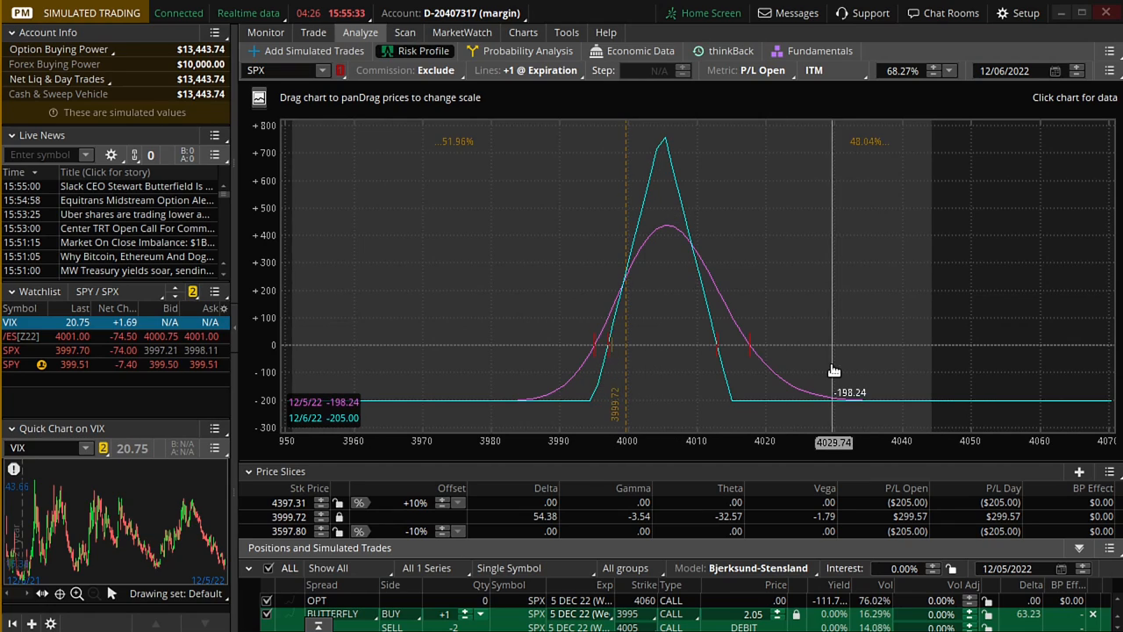
mouse_move(951, 316)
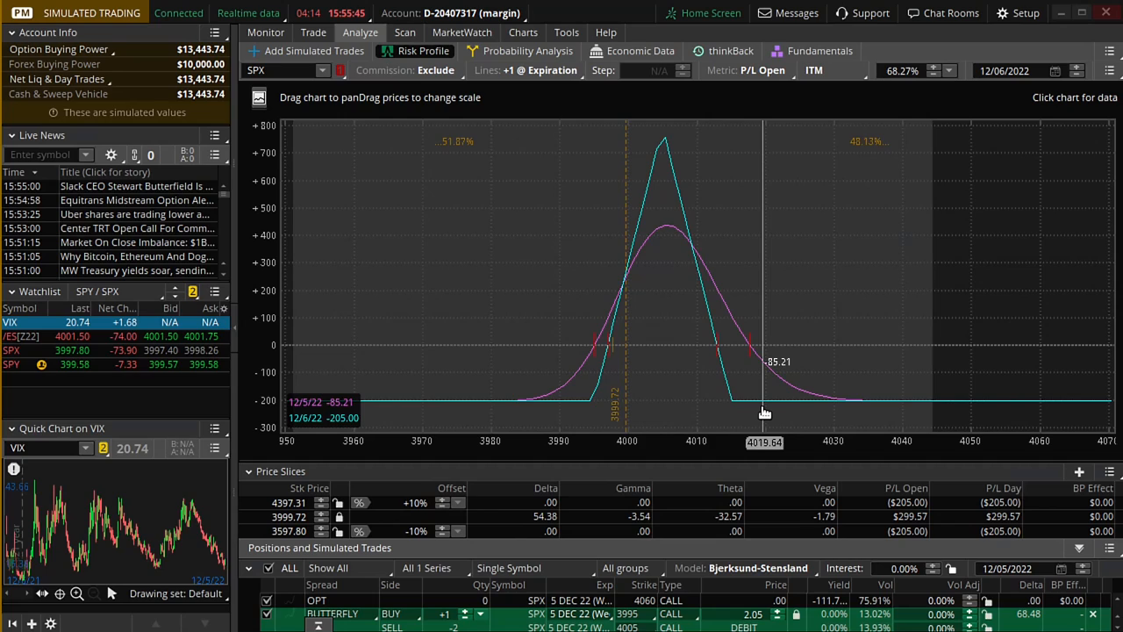
mouse_move(525, 70)
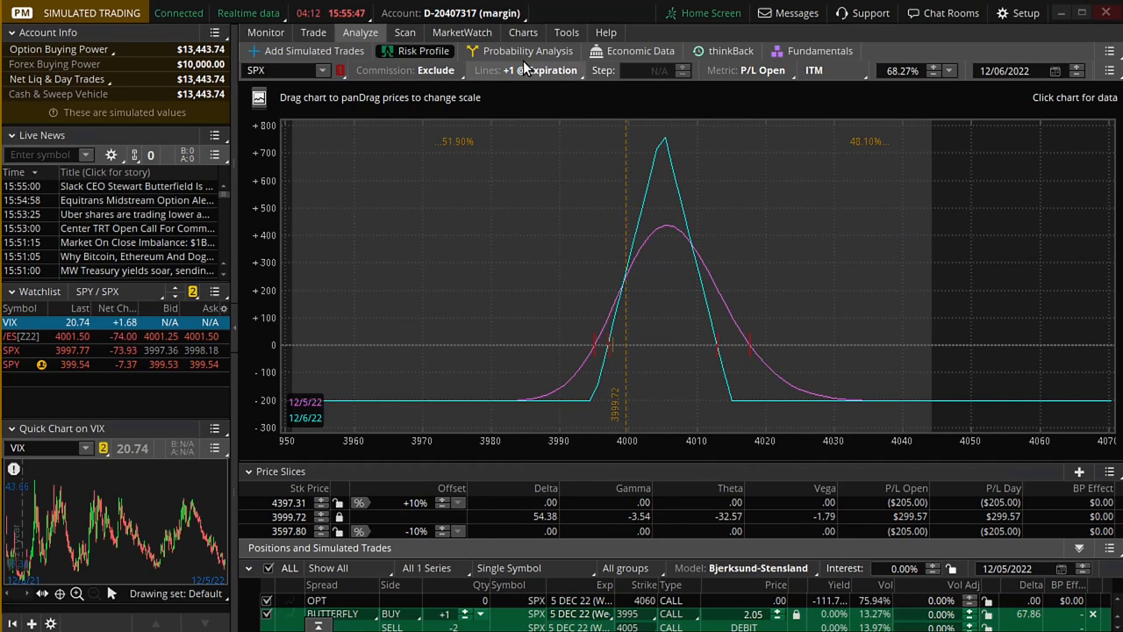
- Show the SPX one-minute chart with the Predicted 4000 level against the 3997.77 price
left_click(523, 32)
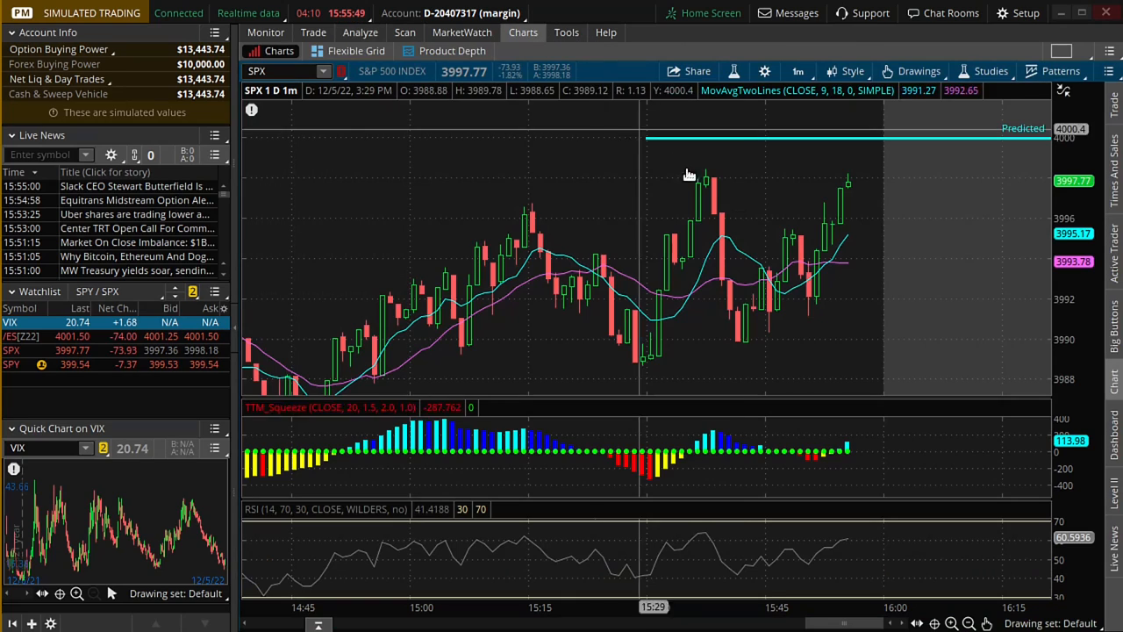
mouse_move(835, 211)
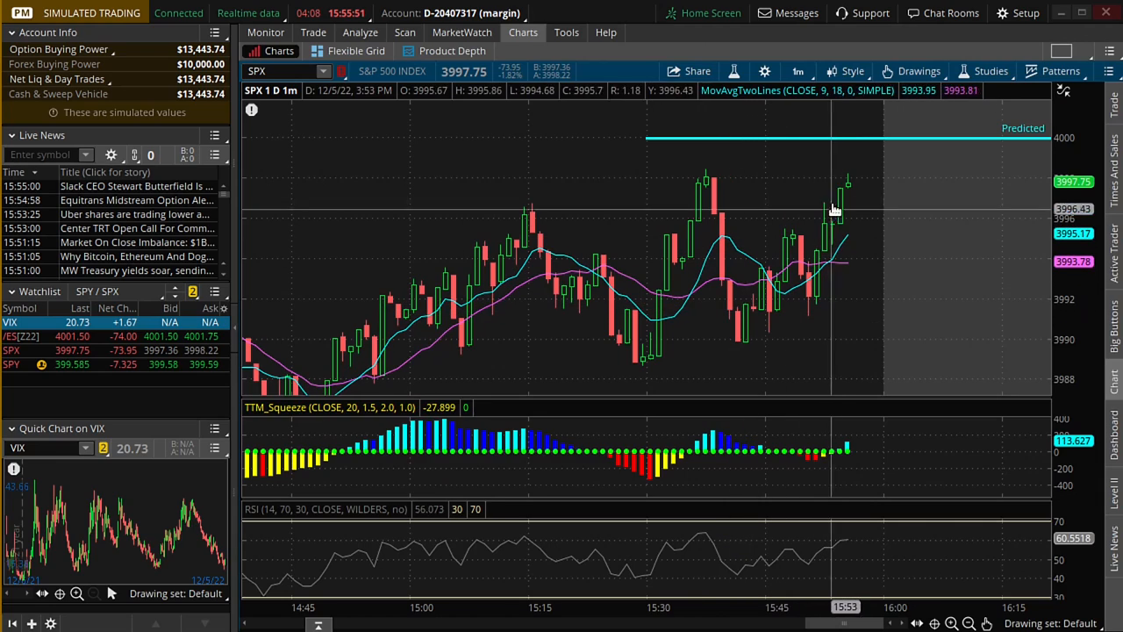
mouse_move(895, 141)
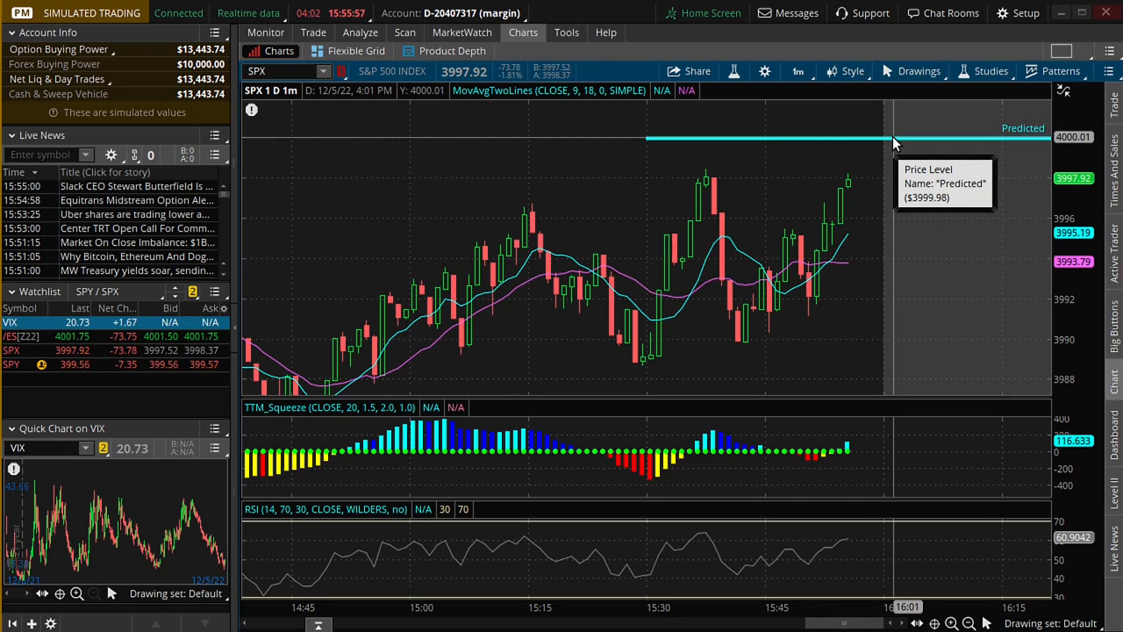
mouse_move(864, 218)
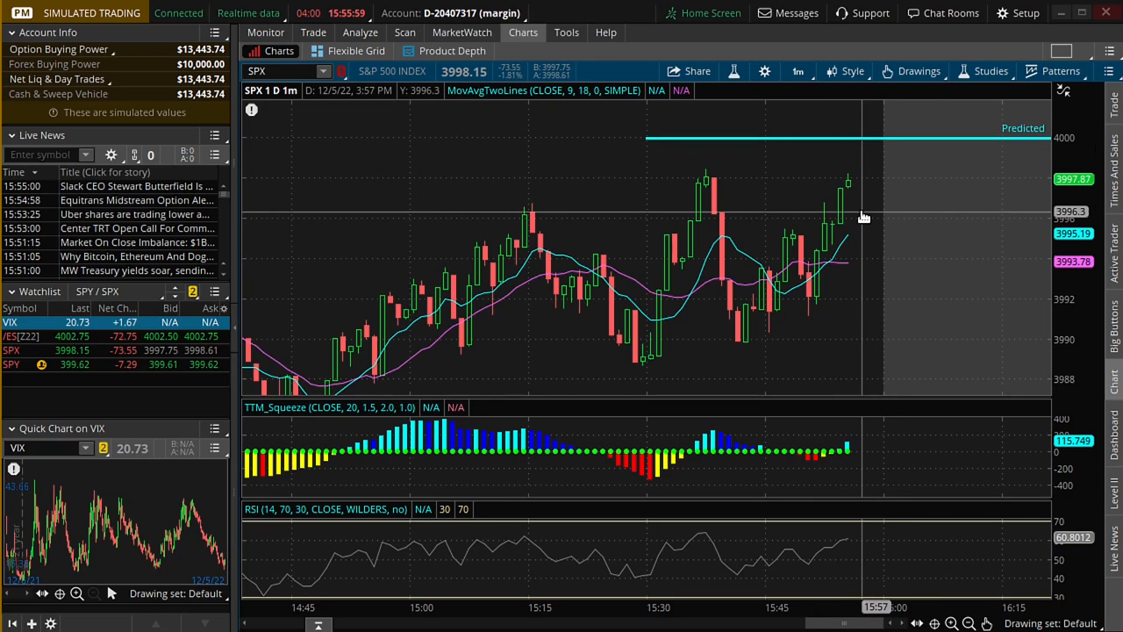
mouse_move(885, 286)
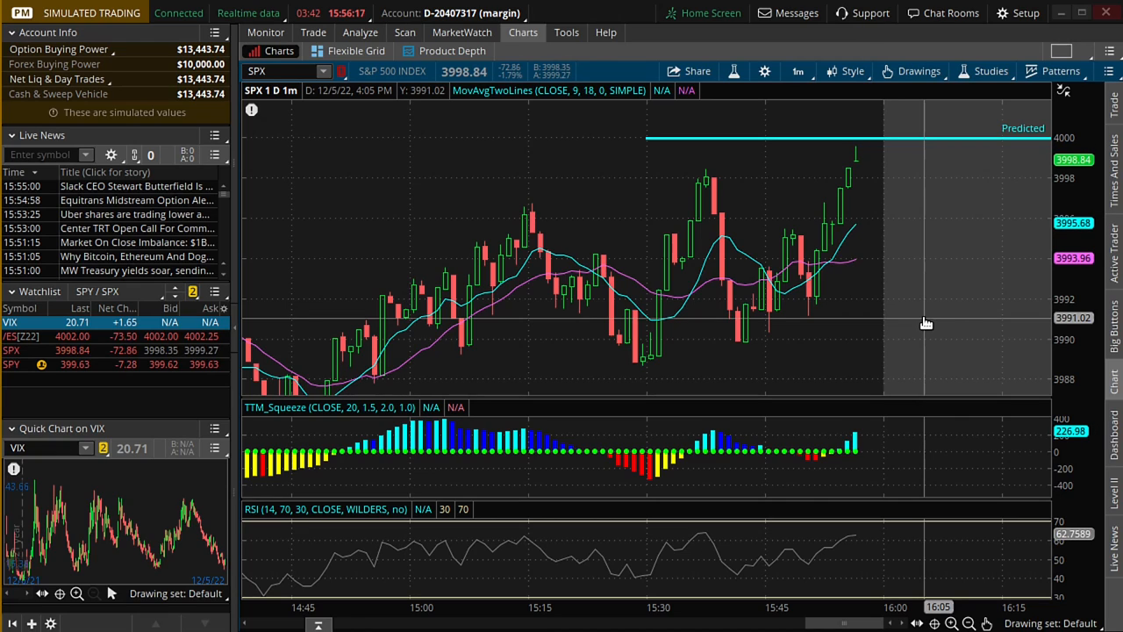
mouse_move(735, 290)
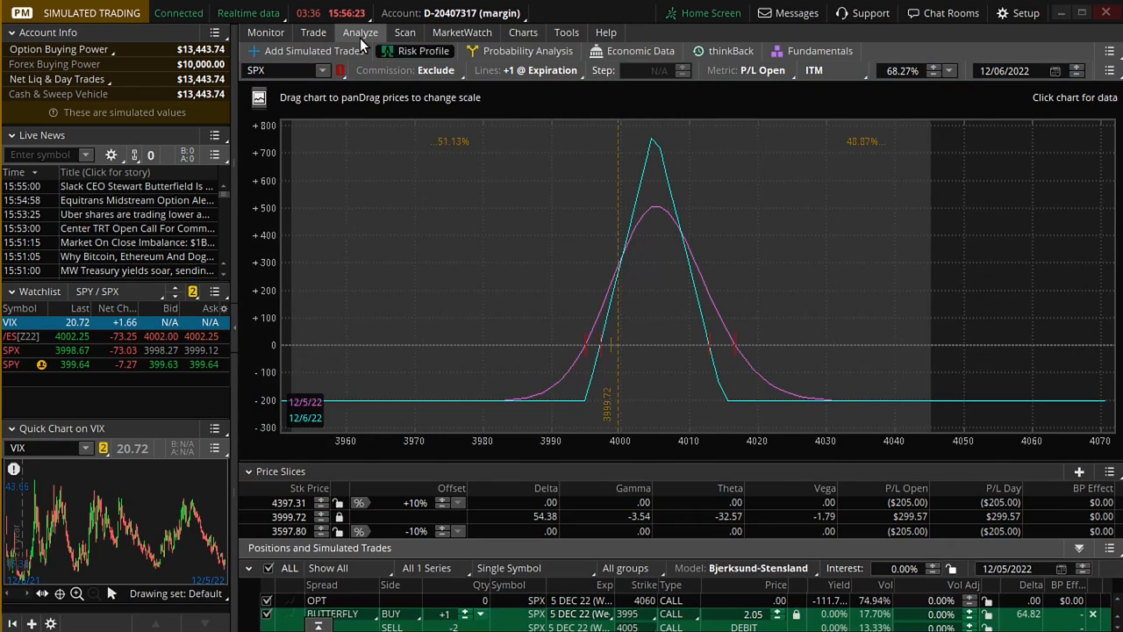
mouse_move(613, 383)
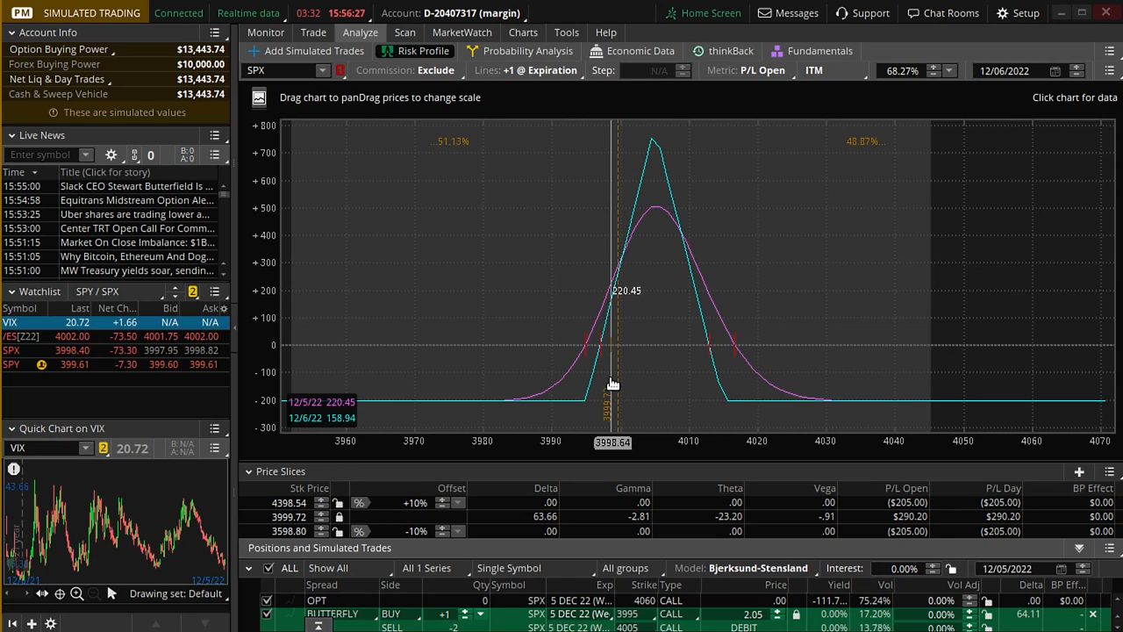
mouse_move(639, 428)
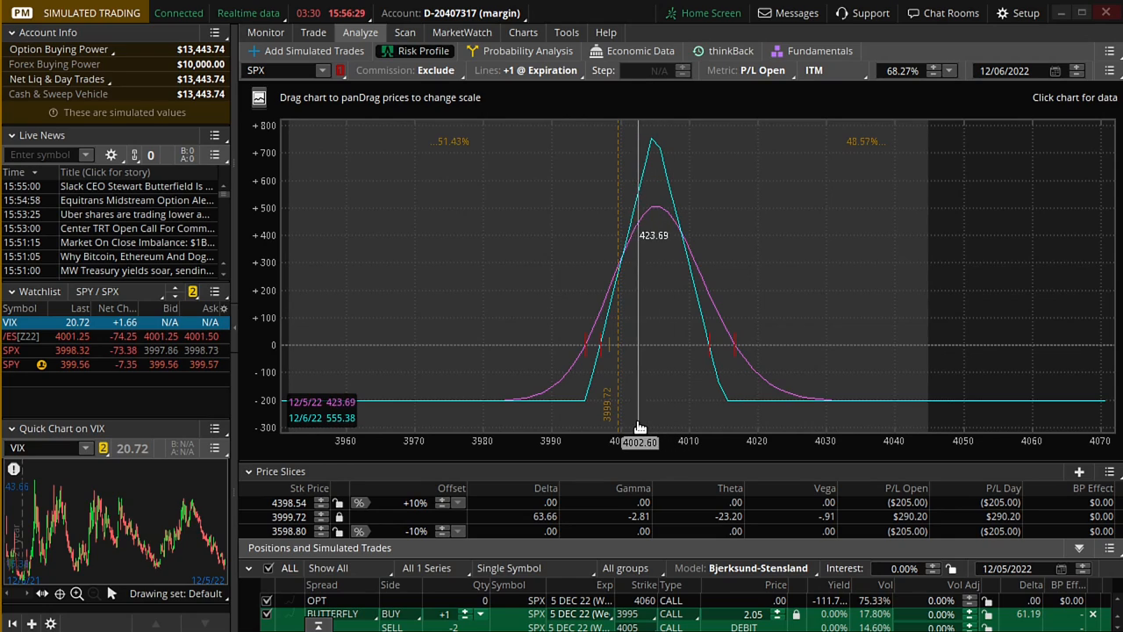
mouse_move(621, 187)
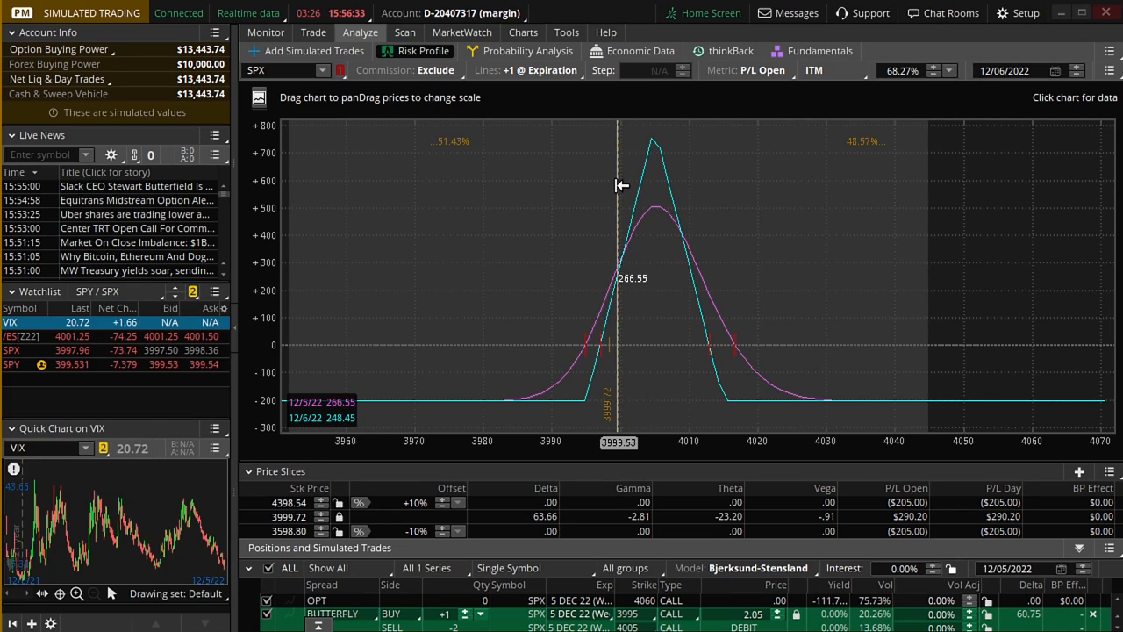
mouse_move(712, 421)
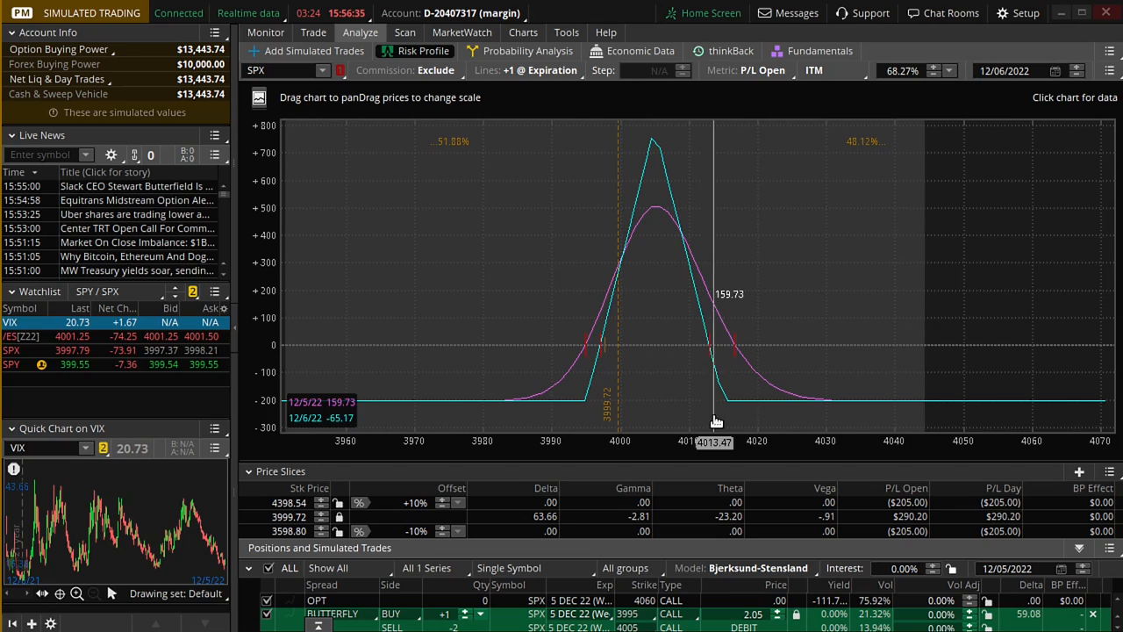
mouse_move(895, 342)
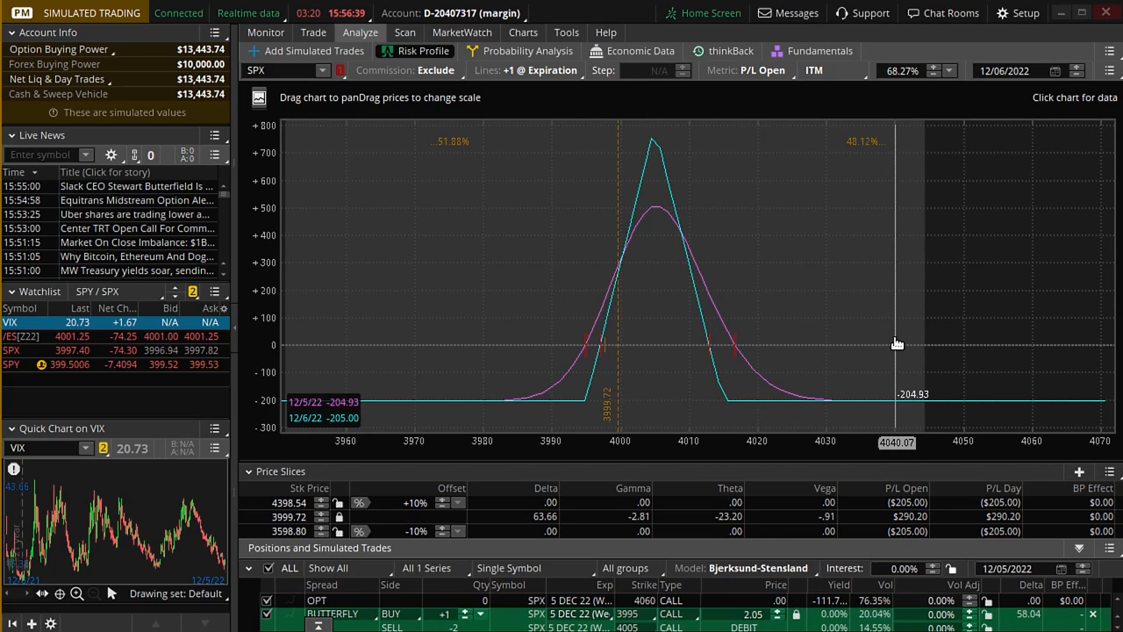
mouse_move(607, 378)
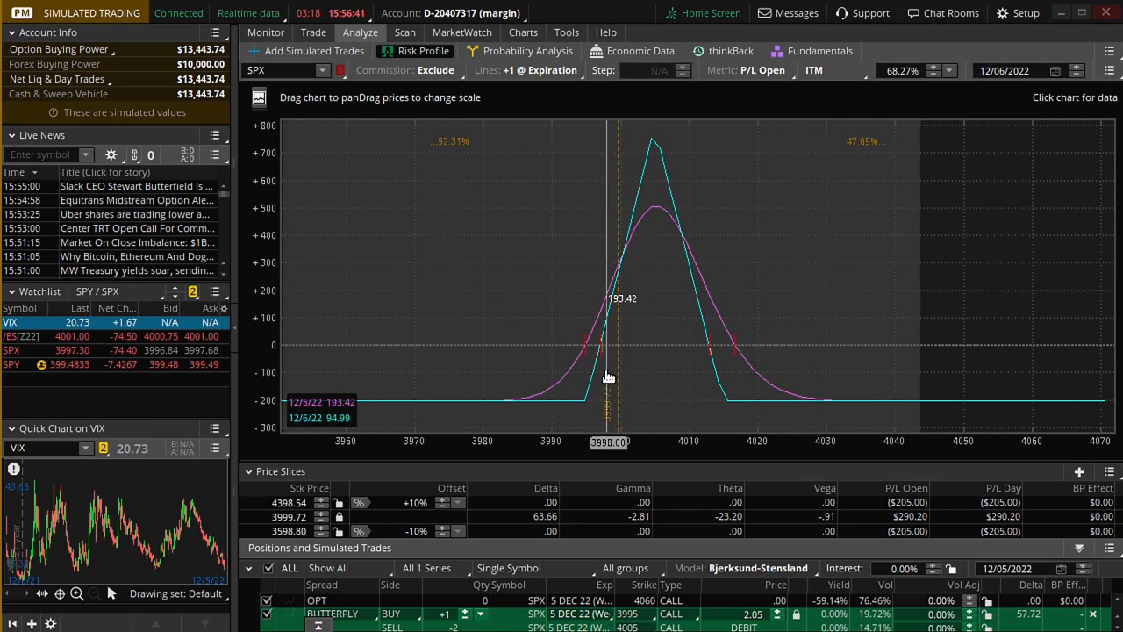
- Return to the SPX one-minute chart, price at 3997.30 just under the Predicted 4000 line
left_click(523, 32)
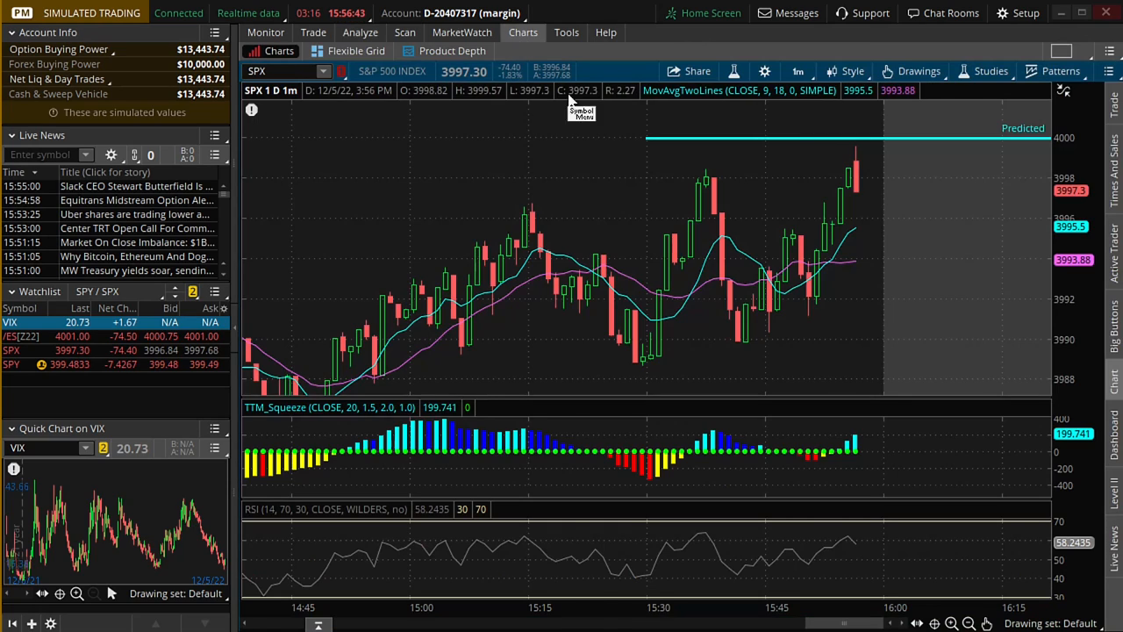
mouse_move(850, 267)
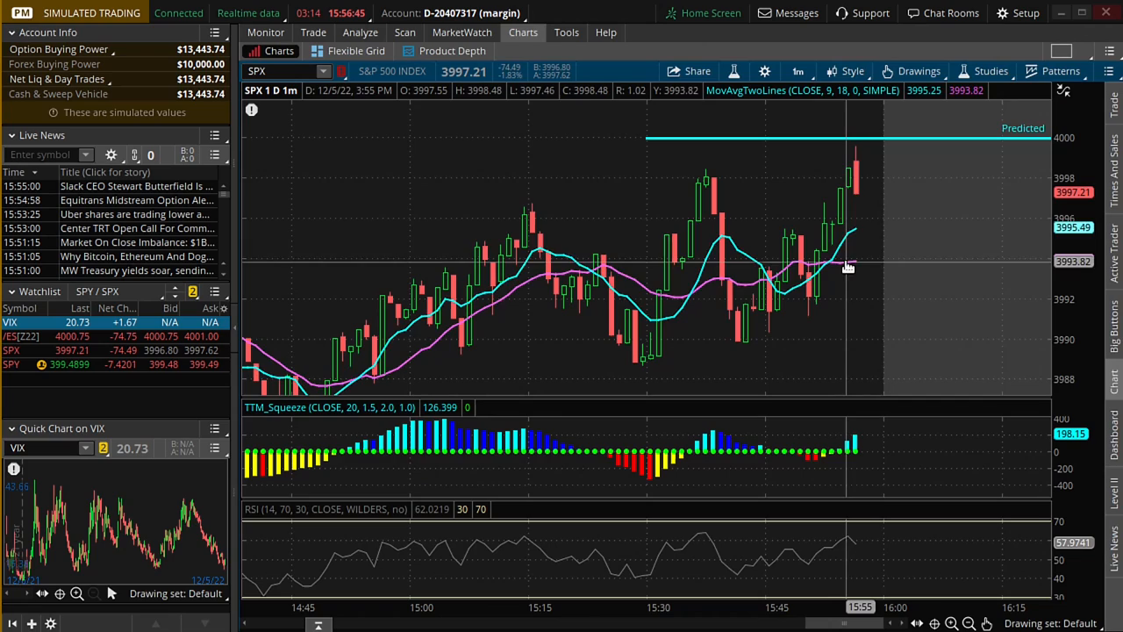
mouse_move(896, 154)
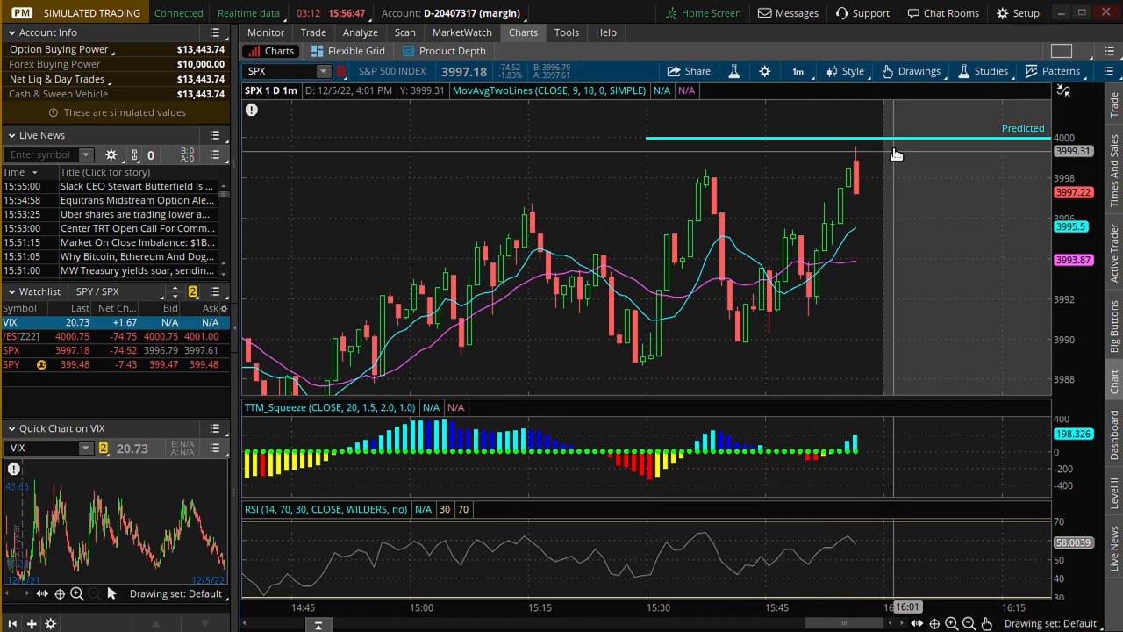
mouse_move(862, 342)
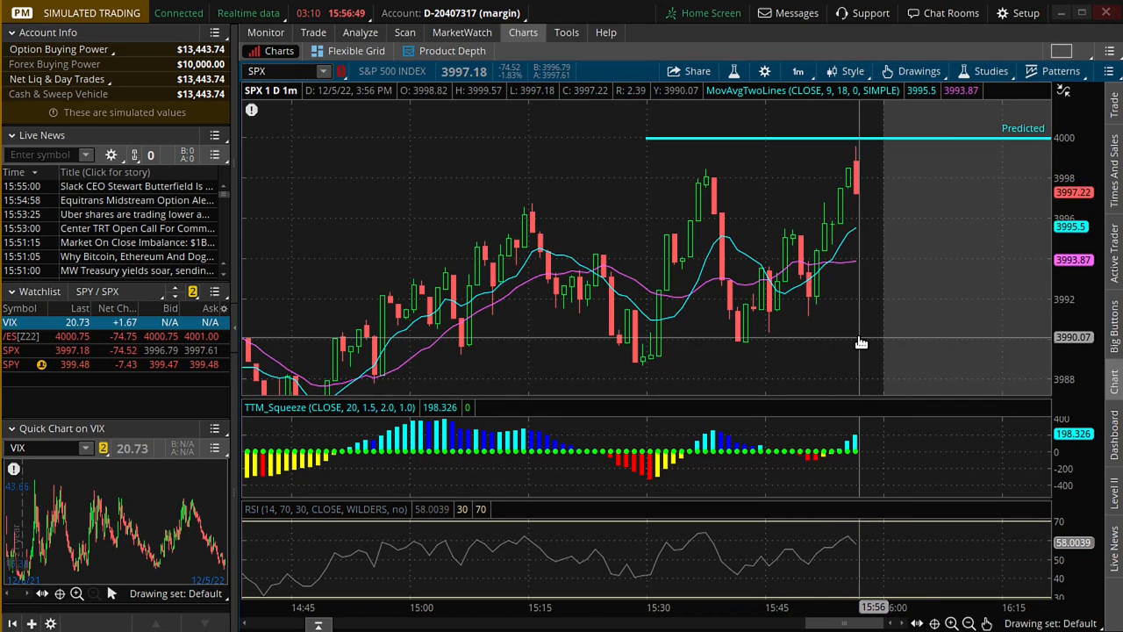
mouse_move(856, 344)
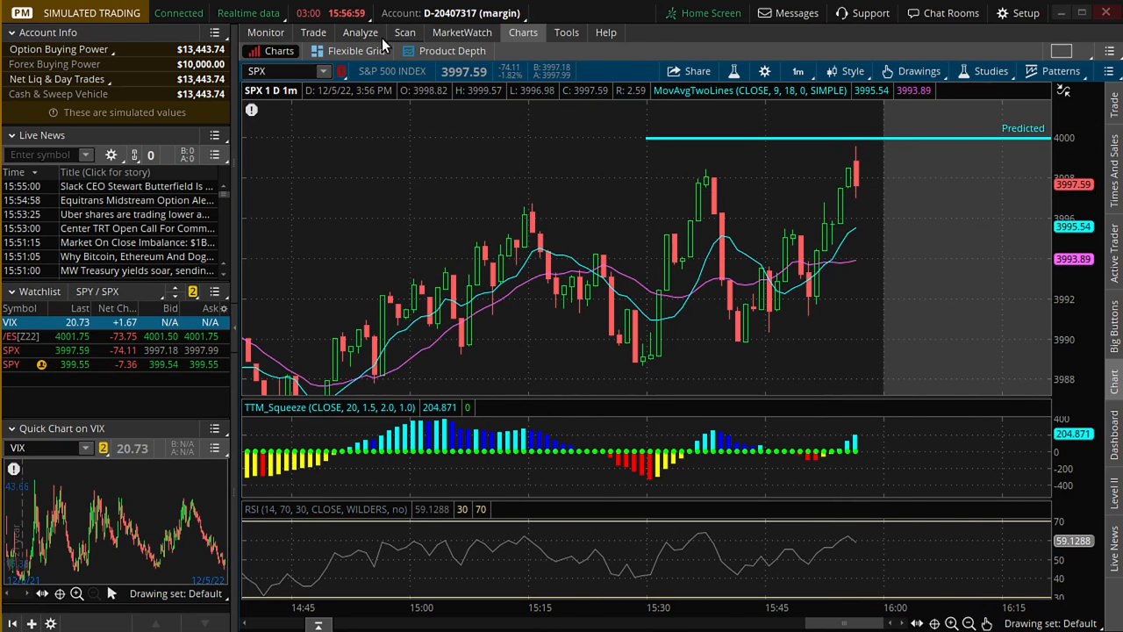
- Show the SPX butterfly's Analyze risk profile with its profit curve peaking near 4005
left_click(360, 32)
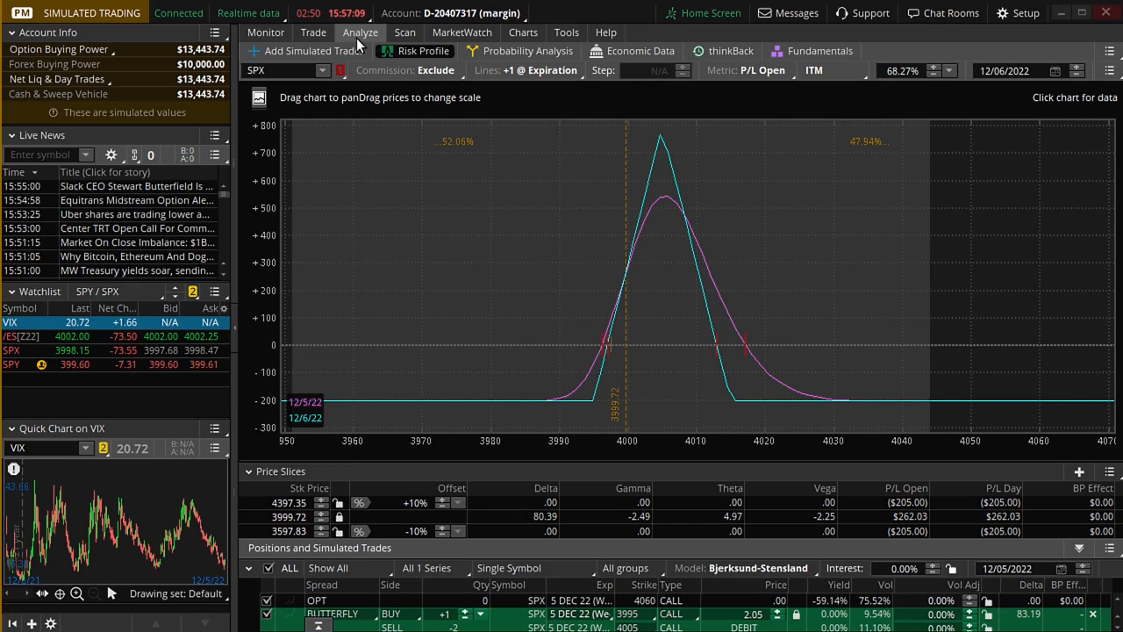
mouse_move(618, 404)
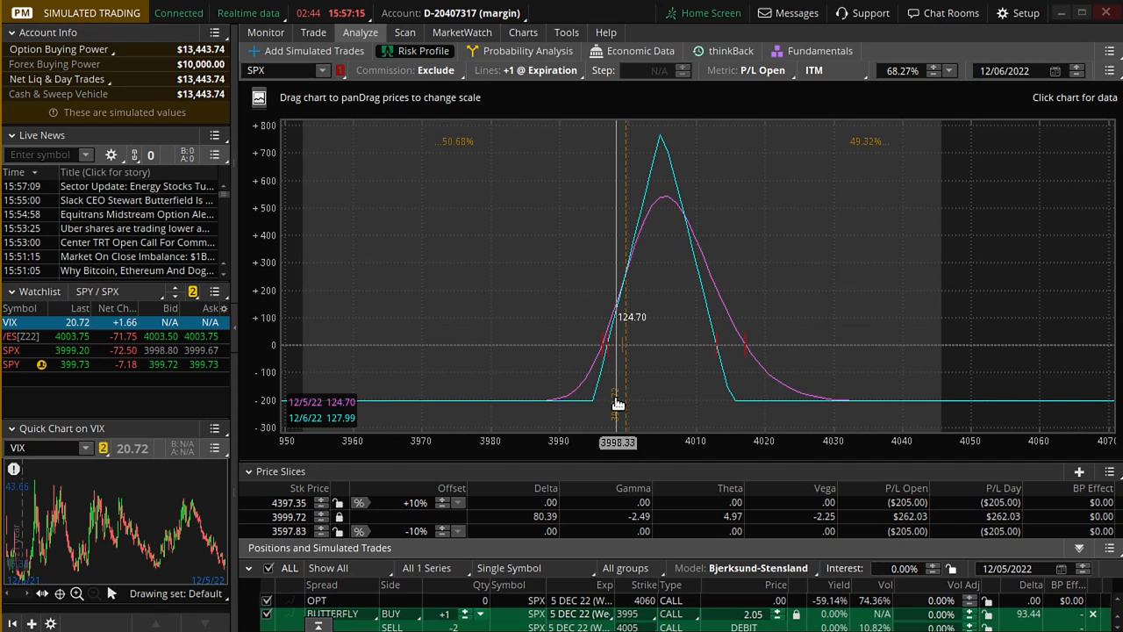
mouse_move(629, 404)
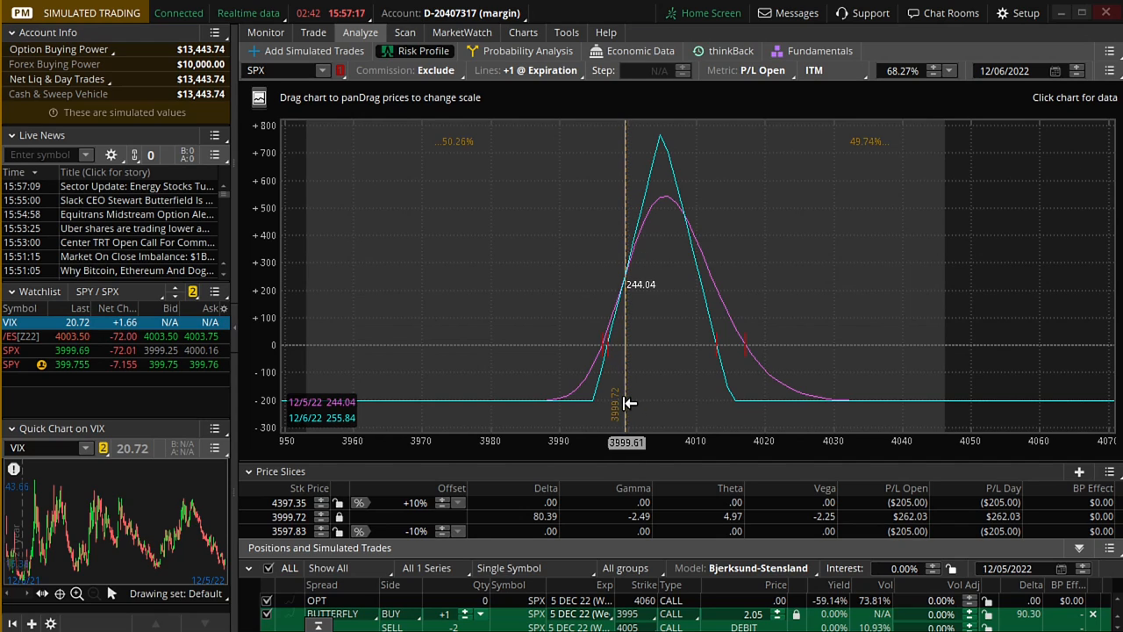
- Check the SPX one-minute chart again with price at 3999.95 near the Predicted 4000 line
left_click(523, 31)
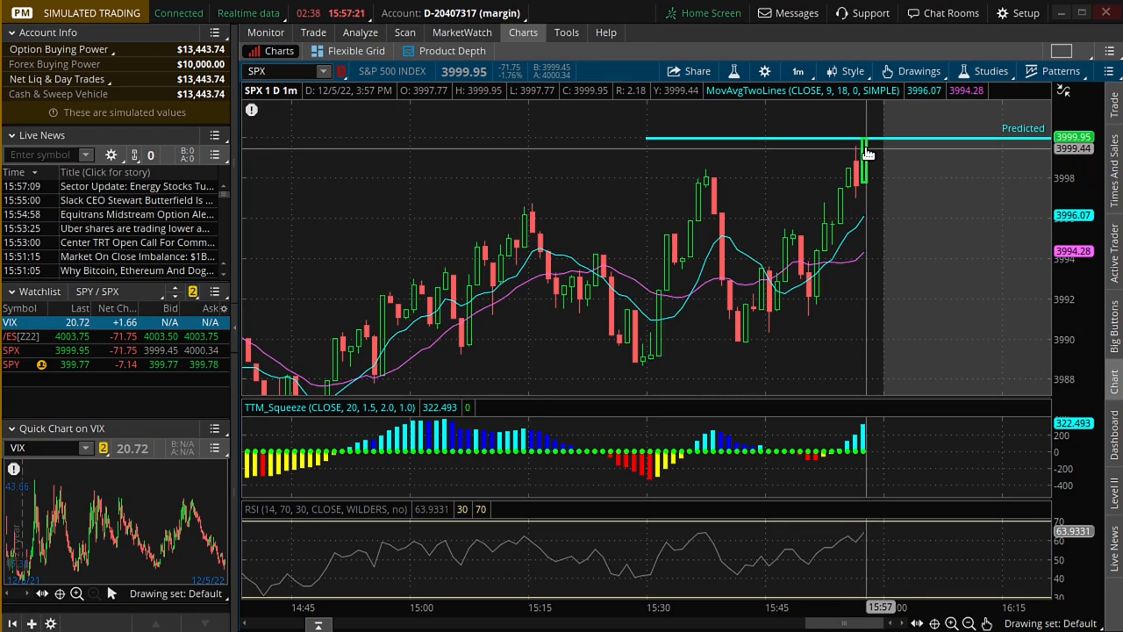
mouse_move(946, 294)
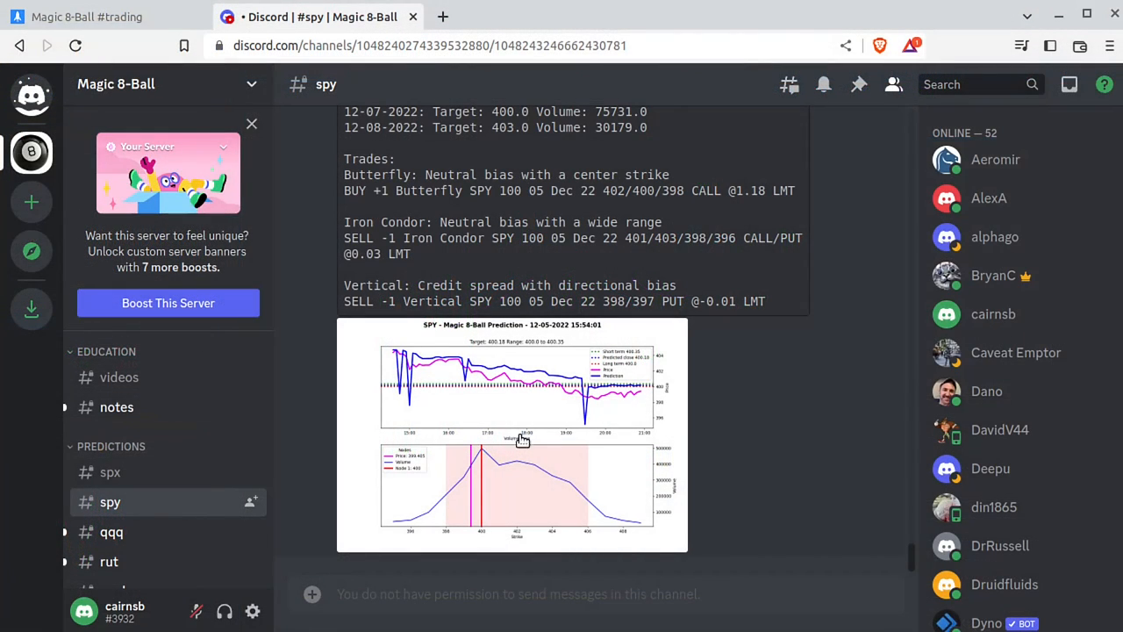
- In Discord #spx, enlarge the Magic 8-Ball prediction chart and scroll to its Trades section
left_click(109, 472)
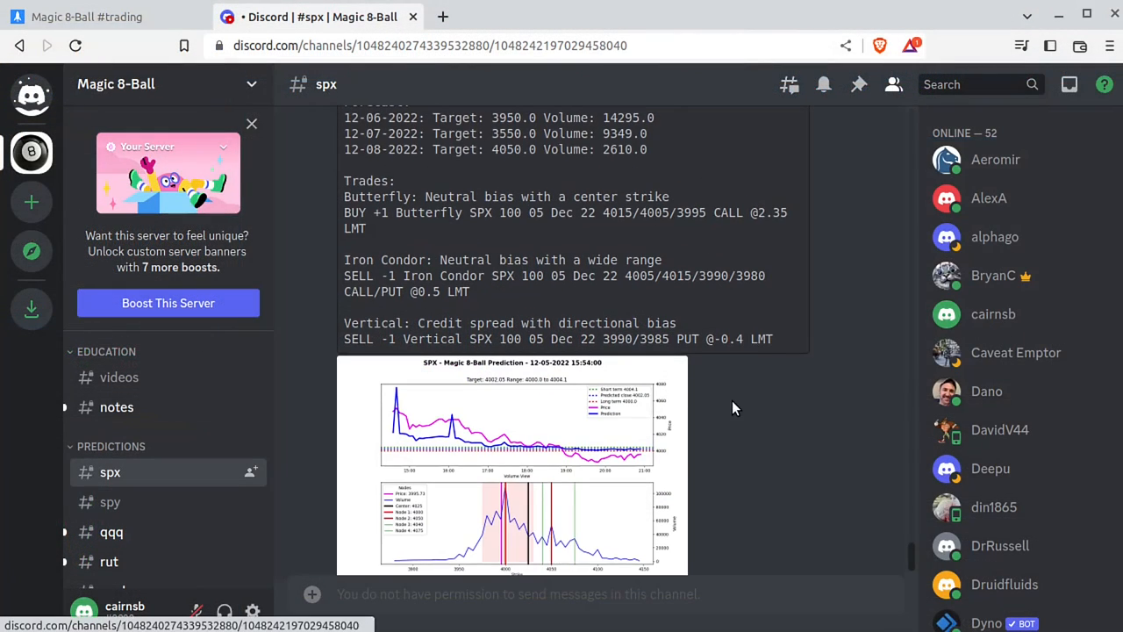
left_click(513, 465)
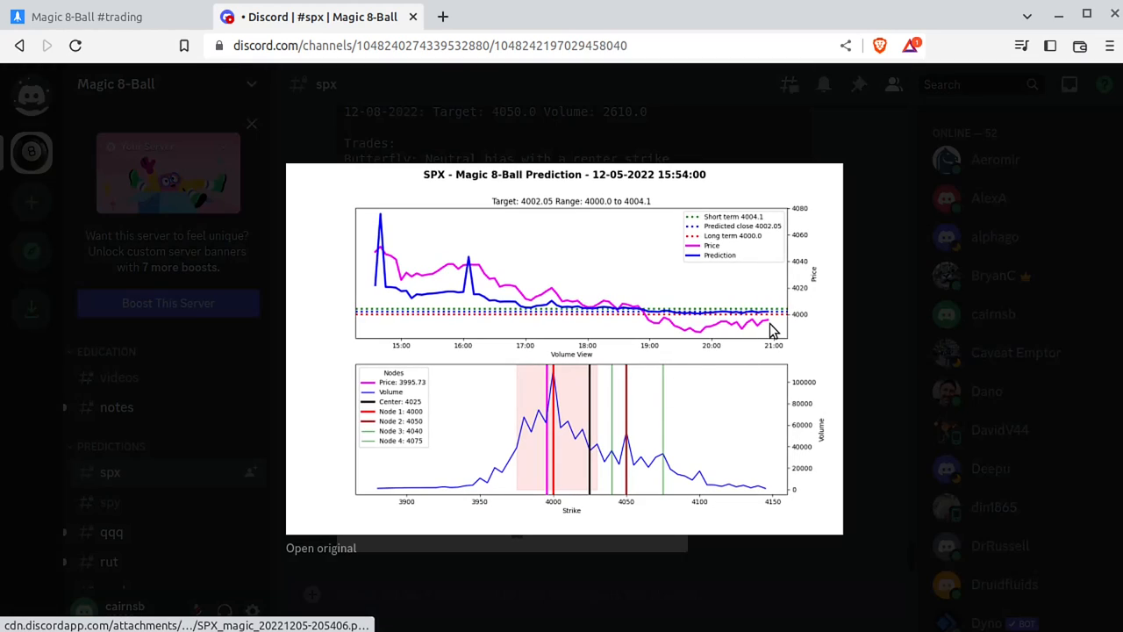
mouse_move(719, 388)
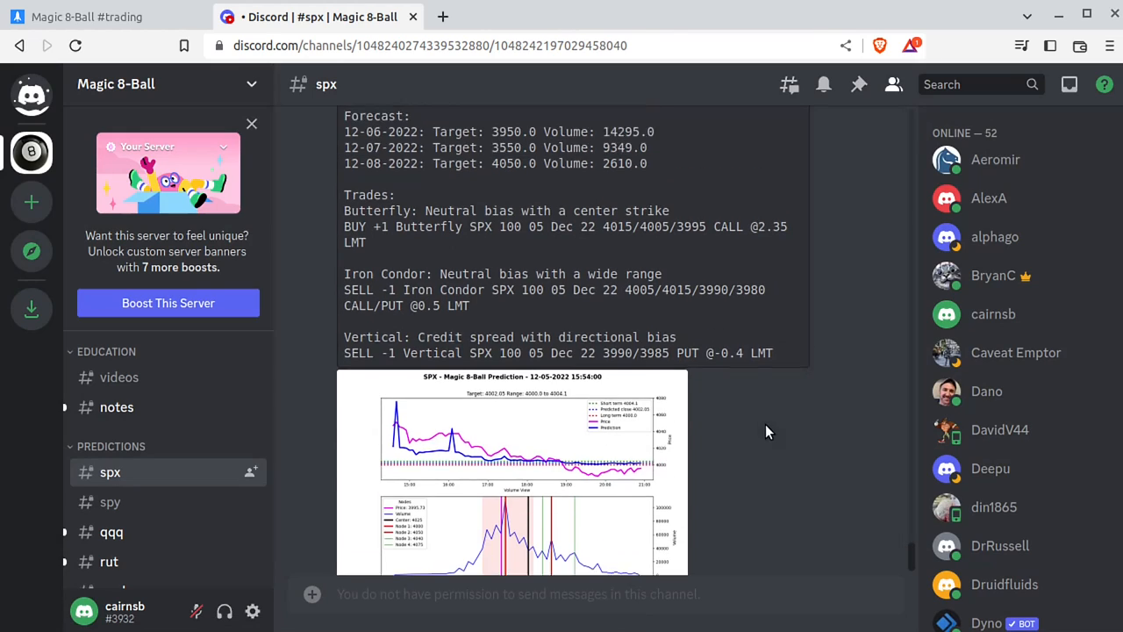
scroll("up", 3)
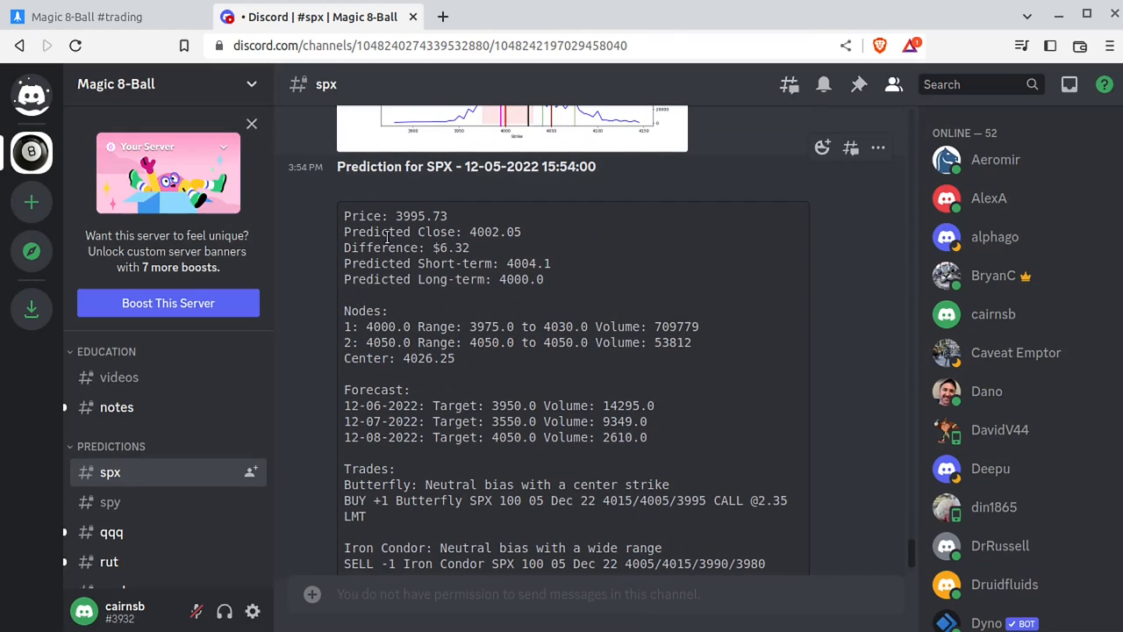
mouse_move(505, 325)
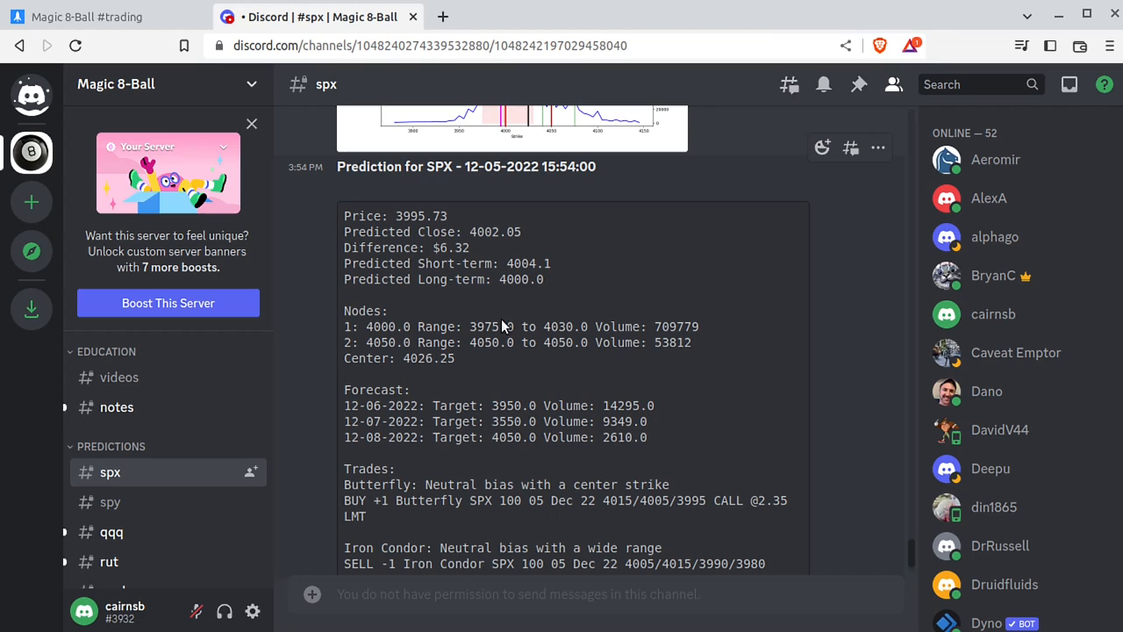
scroll("down", 3)
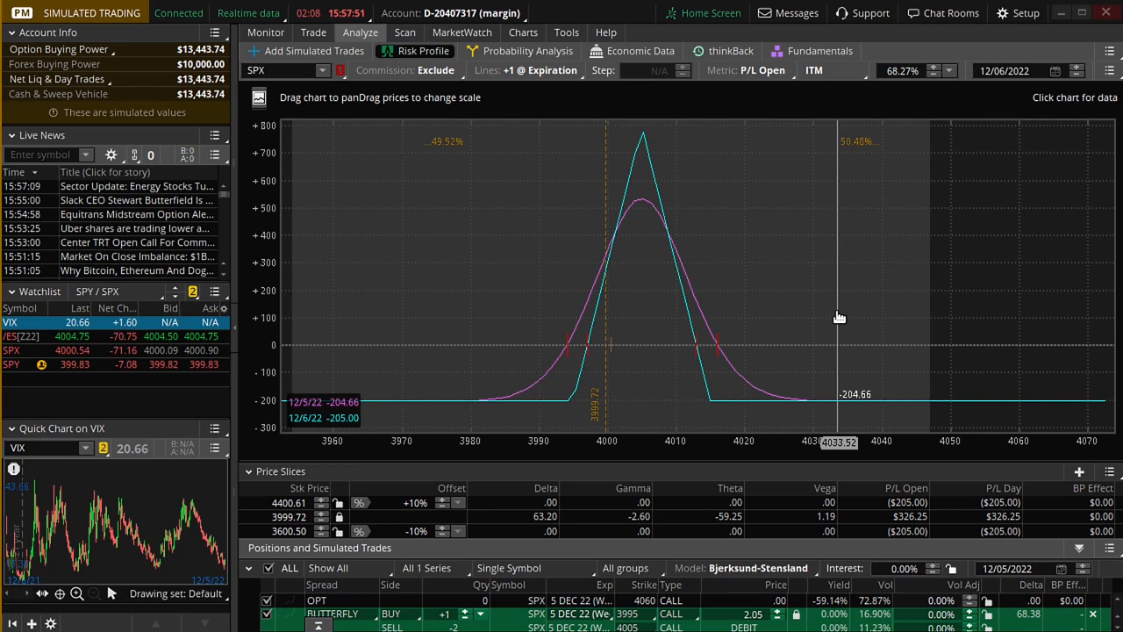
mouse_move(612, 358)
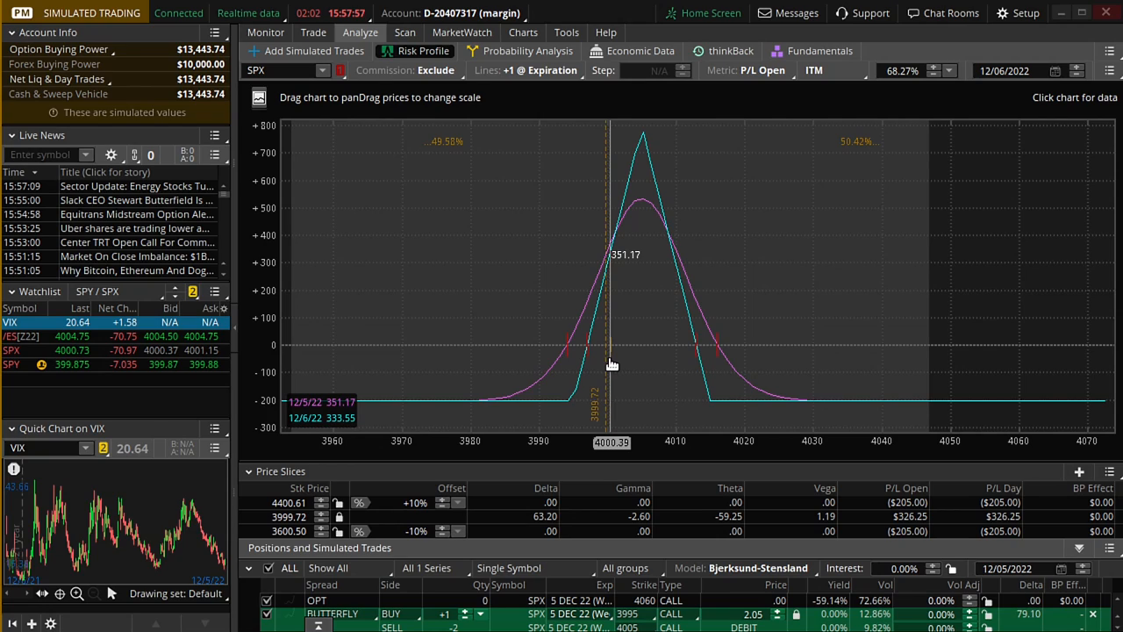
mouse_move(523, 393)
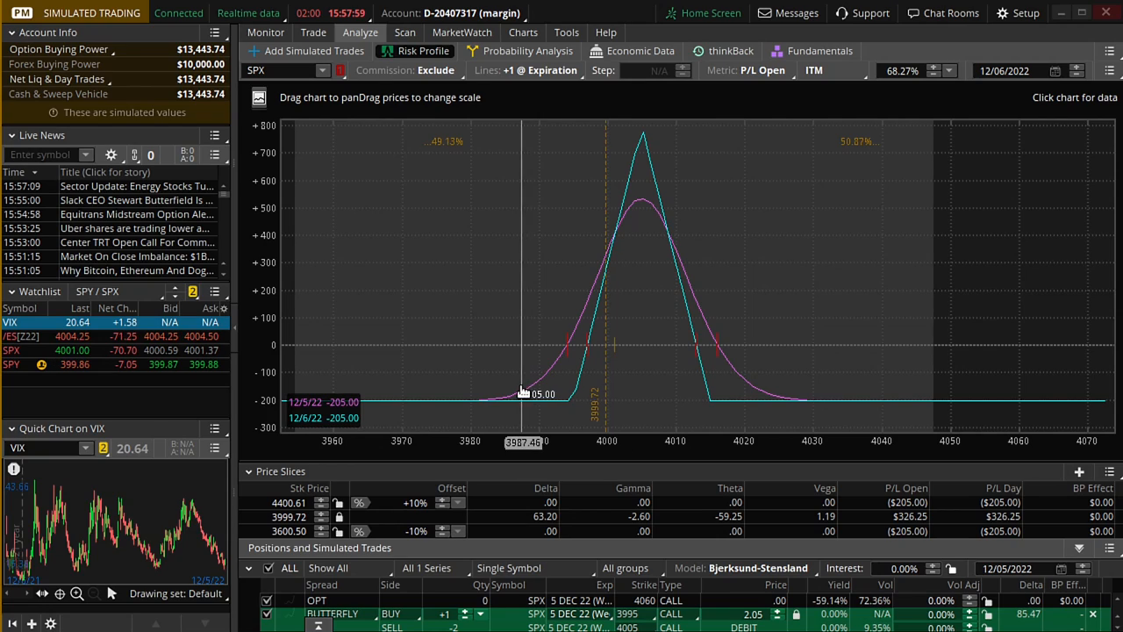
mouse_move(614, 372)
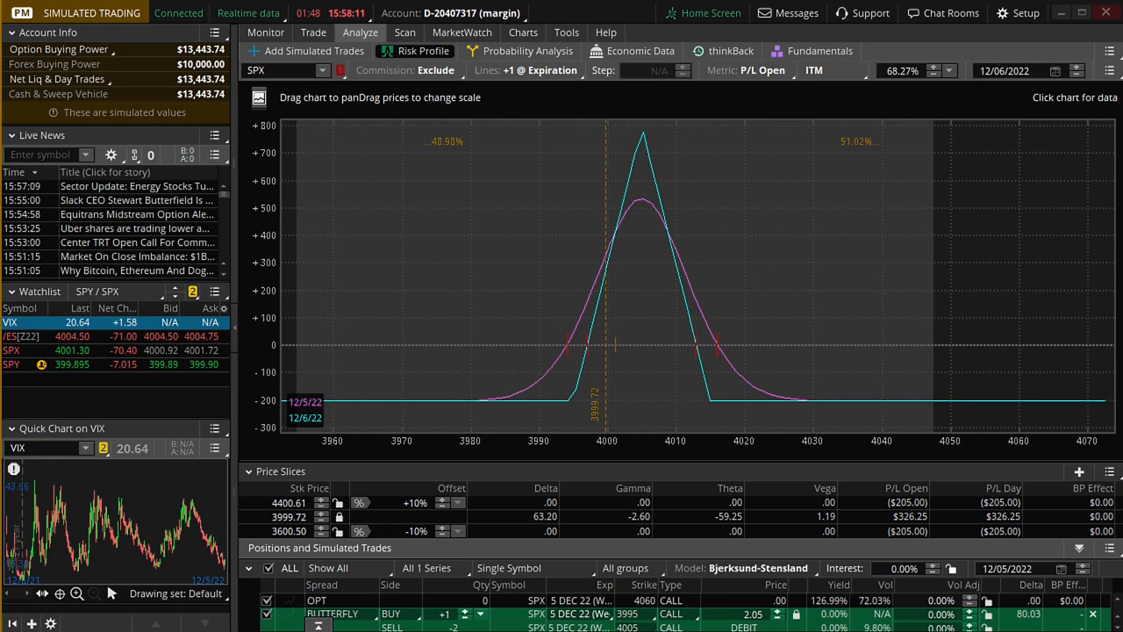
mouse_move(610, 360)
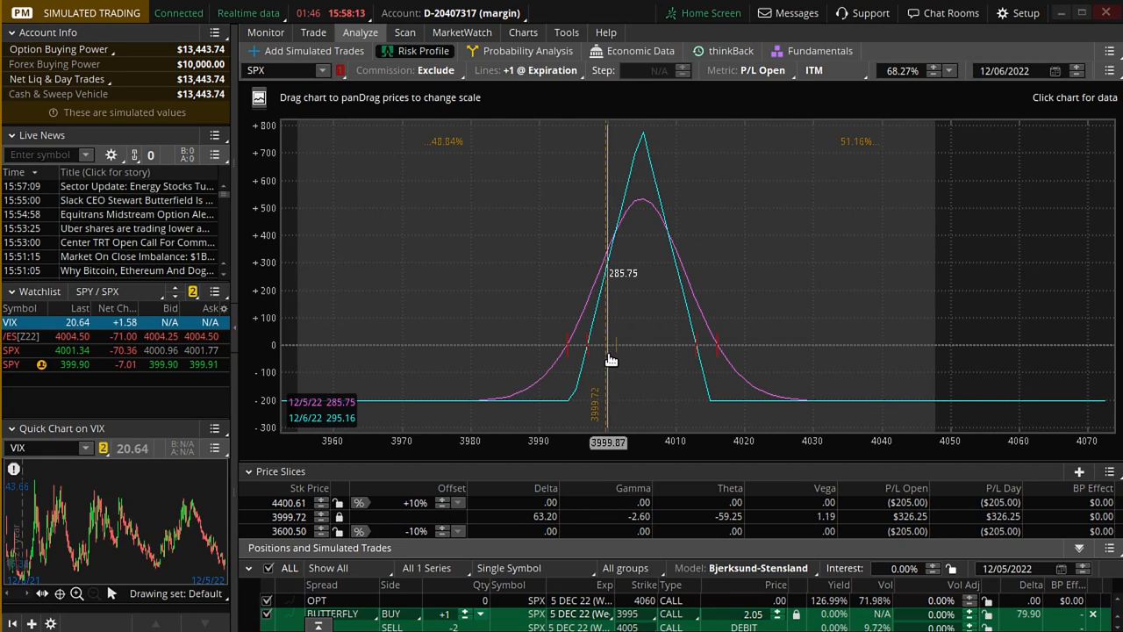
mouse_move(640, 341)
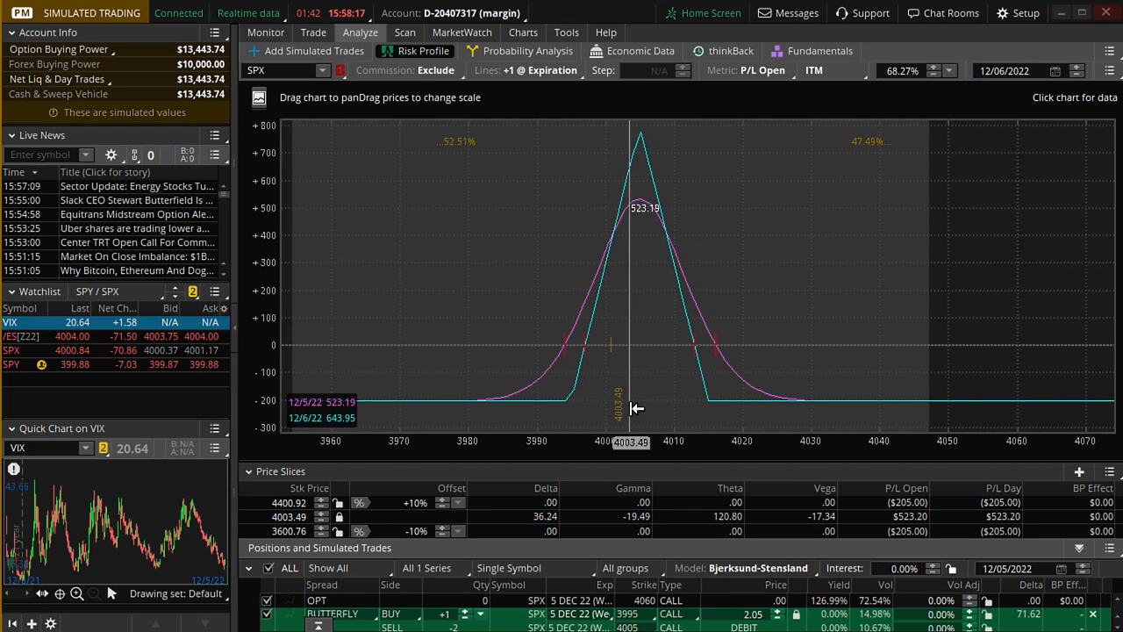
mouse_move(653, 407)
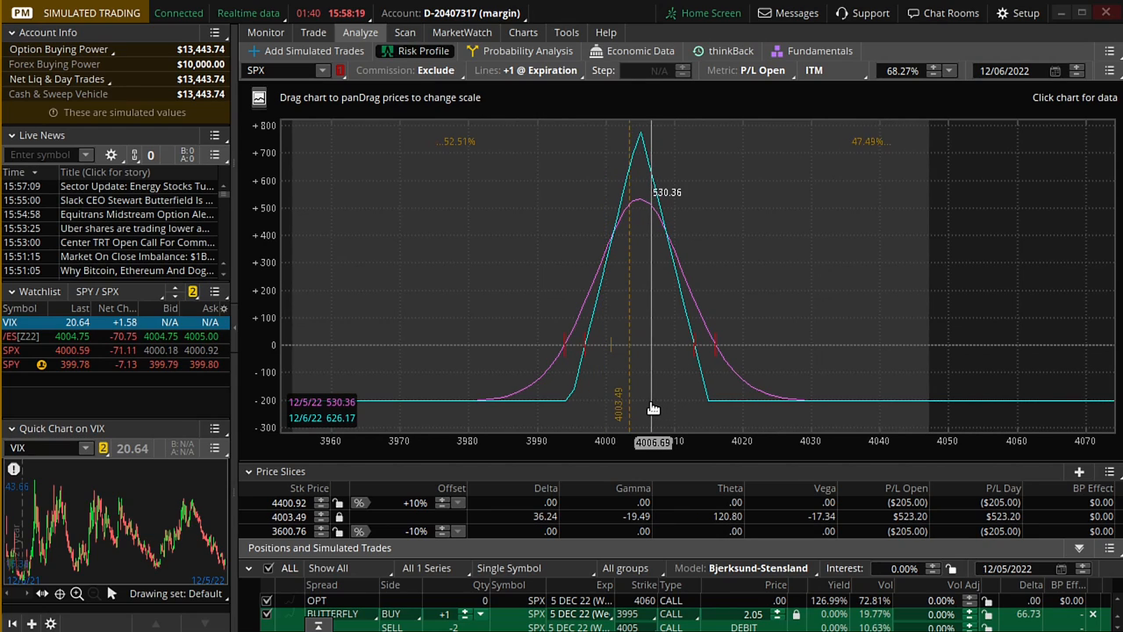
mouse_move(609, 379)
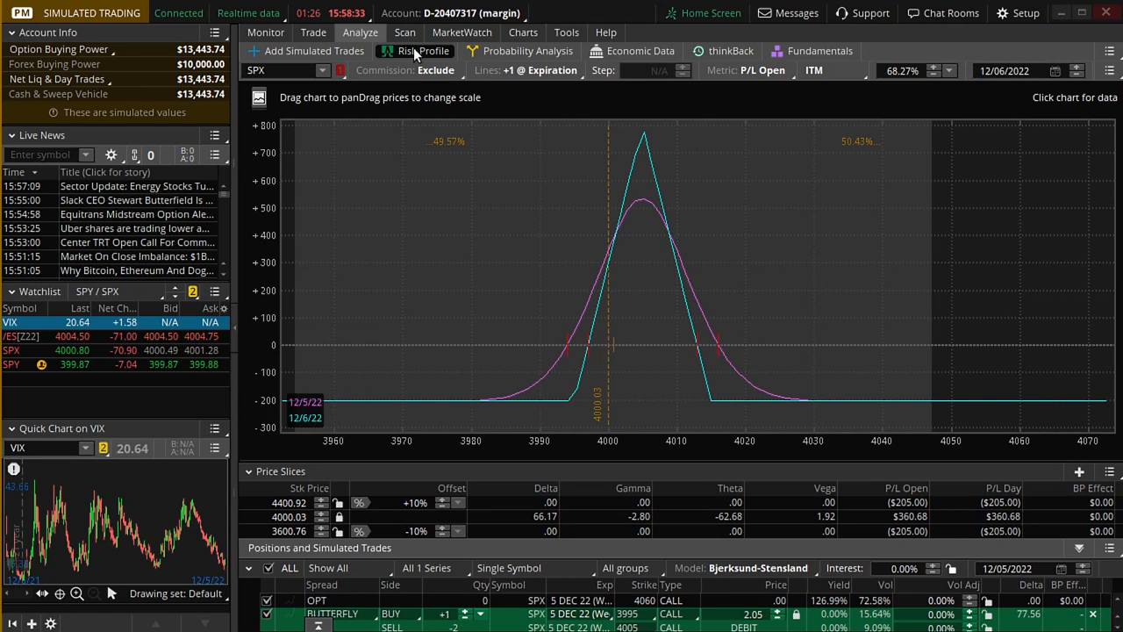
mouse_move(1028, 358)
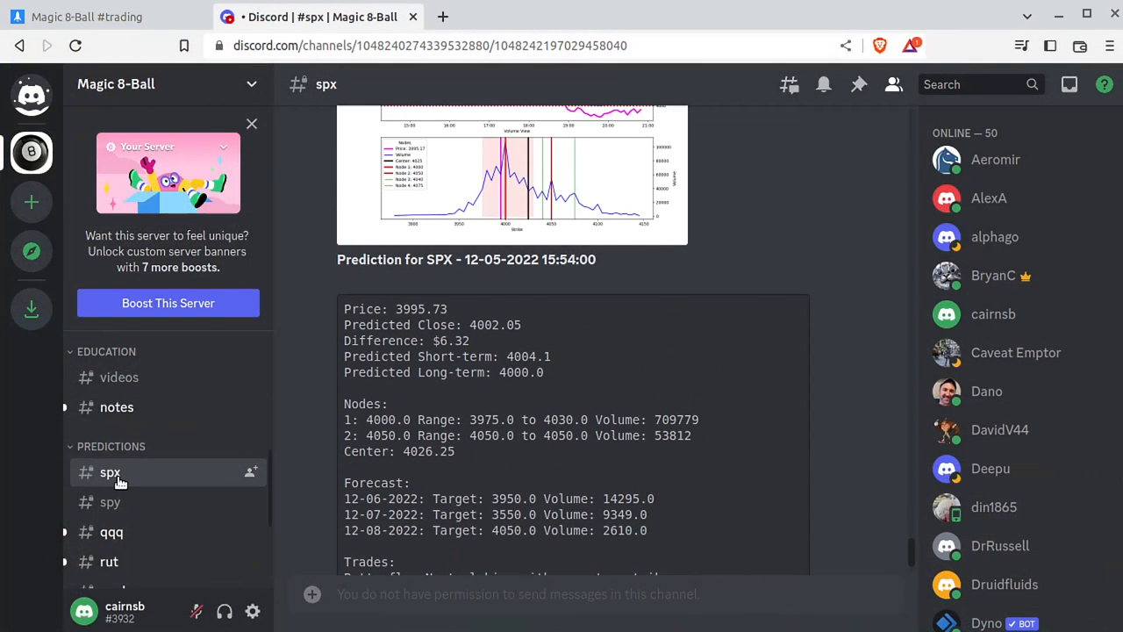
mouse_move(463, 354)
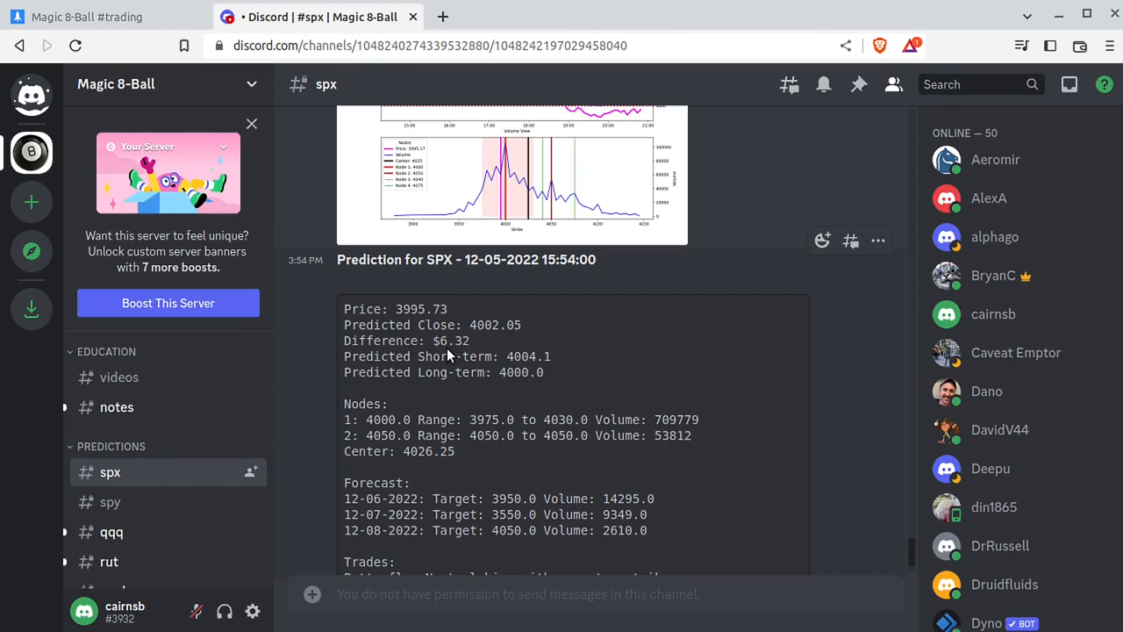
- Scroll the SPX prediction down to its Trades list with the 4015/4005/3995 butterfly and iron condor
scroll("down", 3)
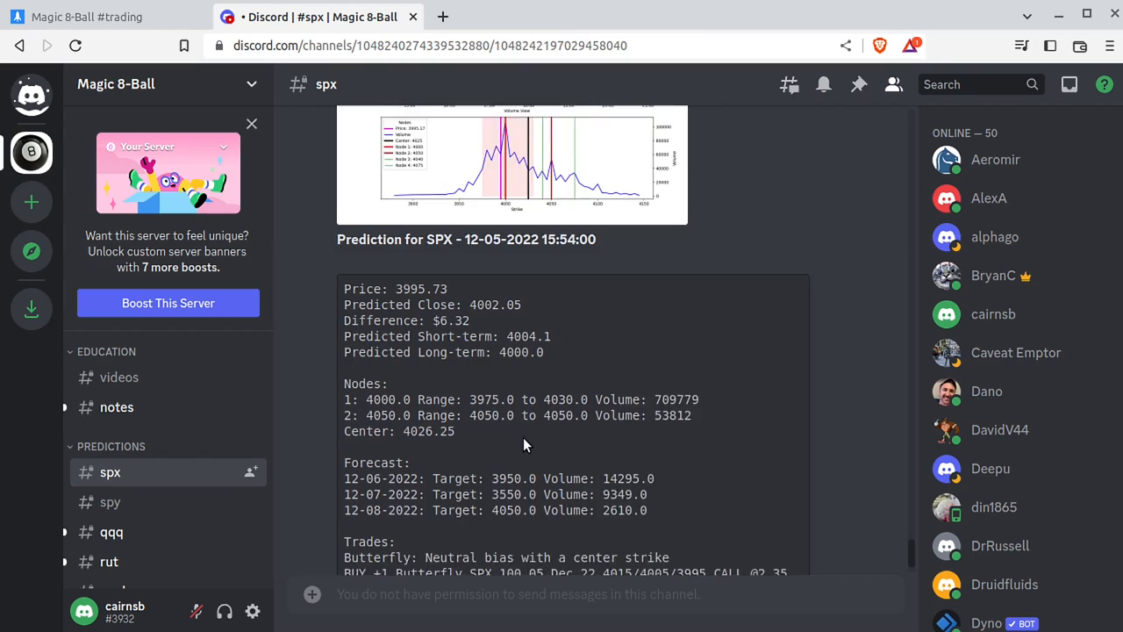
scroll("down", 3)
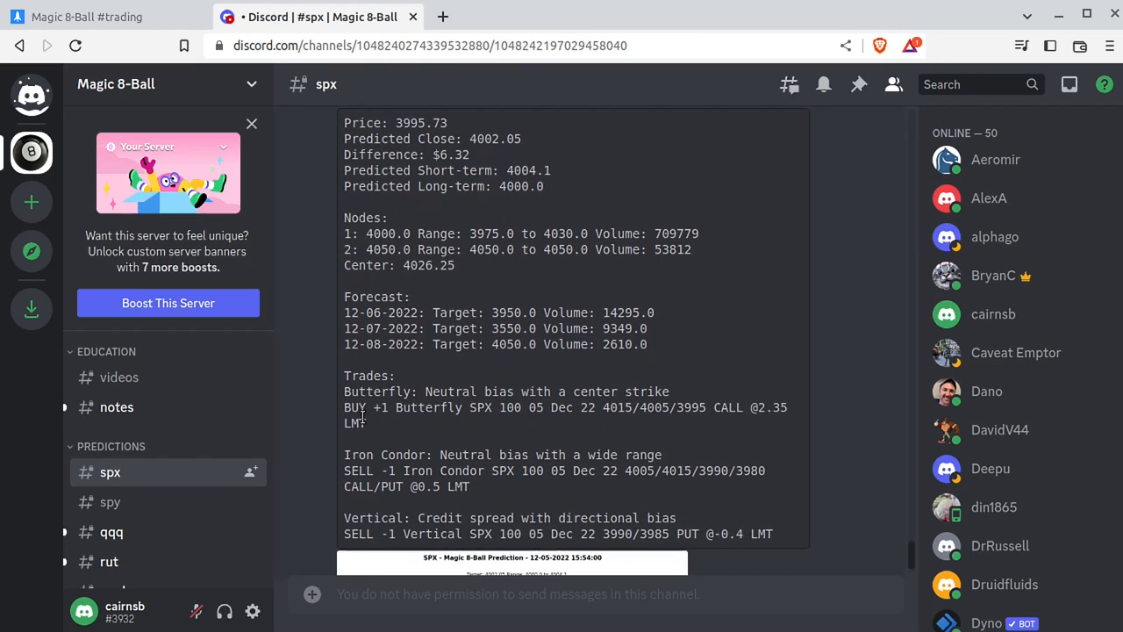
scroll("down", 3)
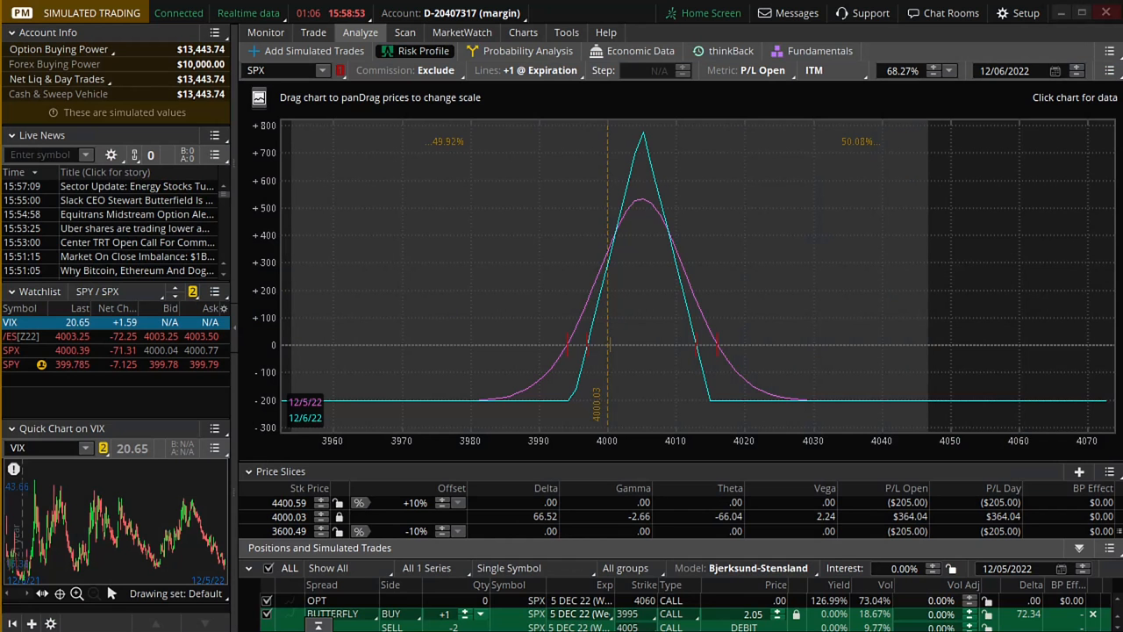
mouse_move(608, 375)
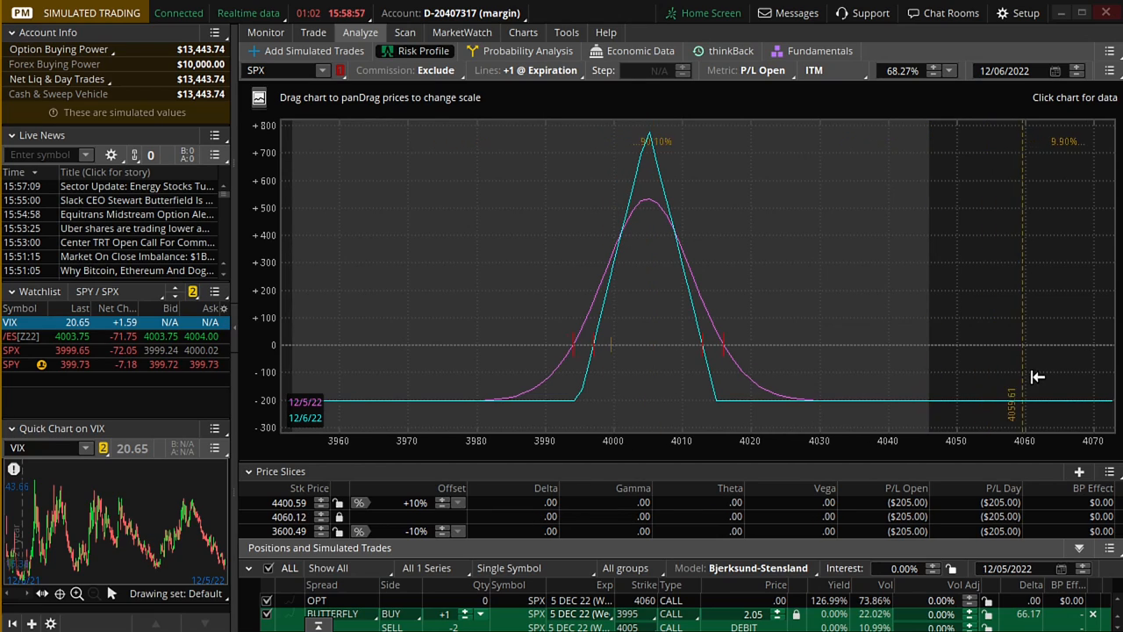
mouse_move(611, 386)
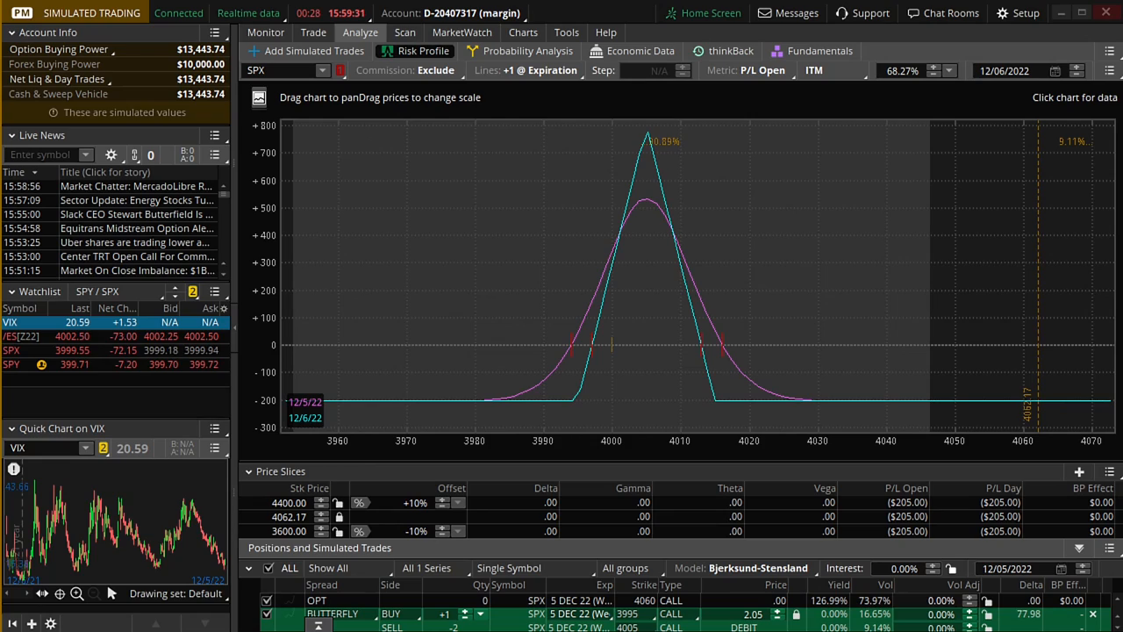
mouse_move(906, 351)
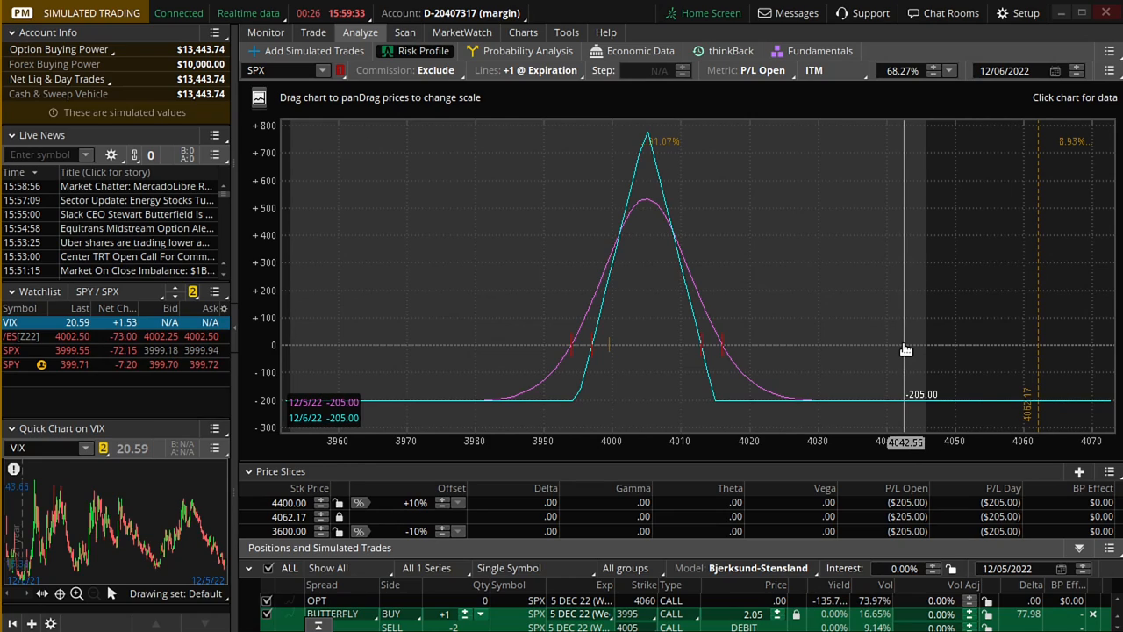
mouse_move(886, 400)
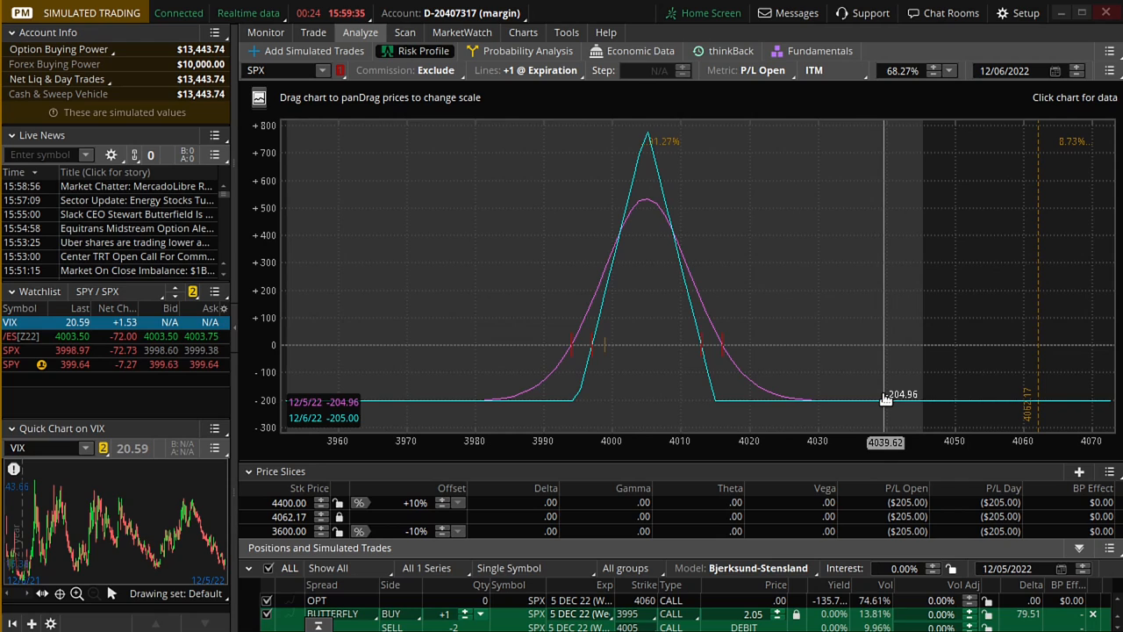
- Show the SPX one-minute chart zoomed out to the day's price action near the 4000 Predicted line
left_click(523, 32)
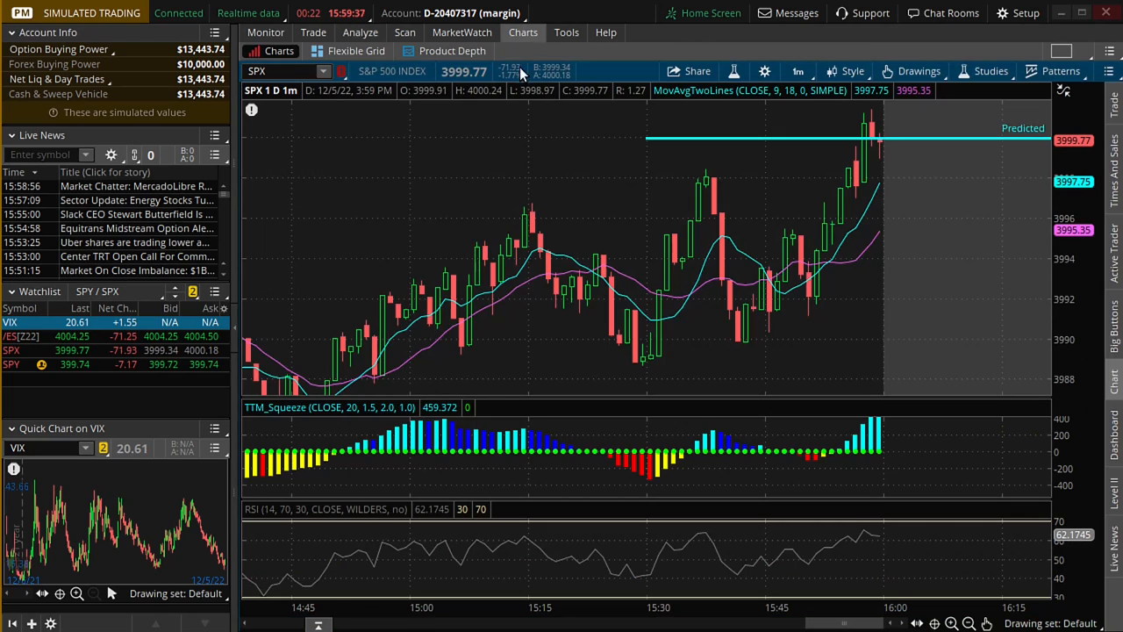
mouse_move(891, 158)
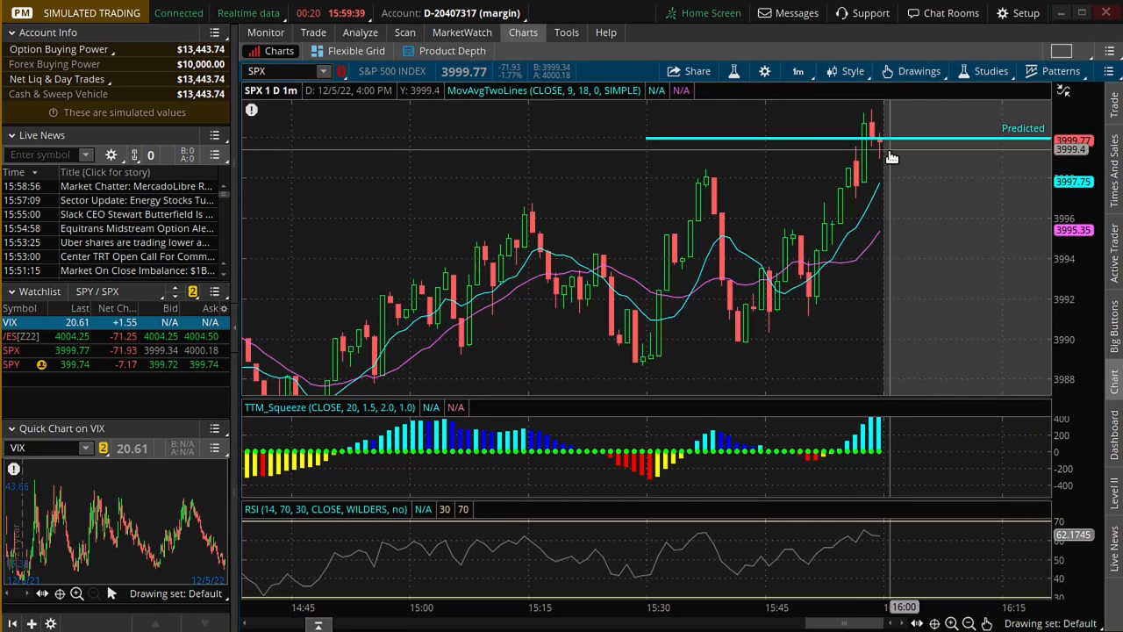
mouse_move(846, 253)
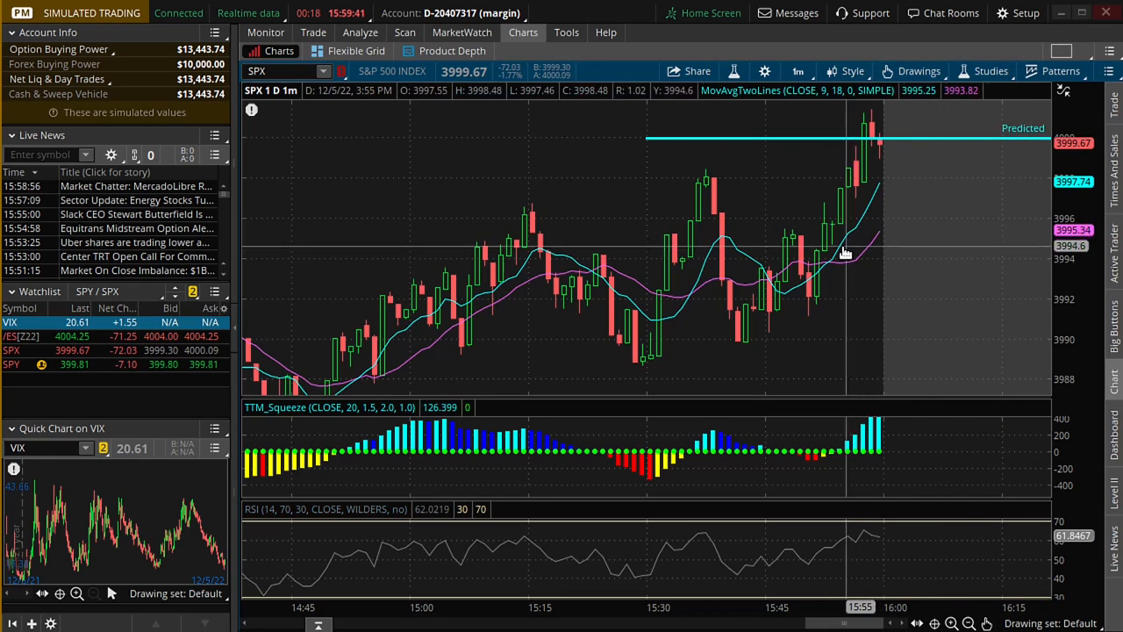
mouse_move(919, 151)
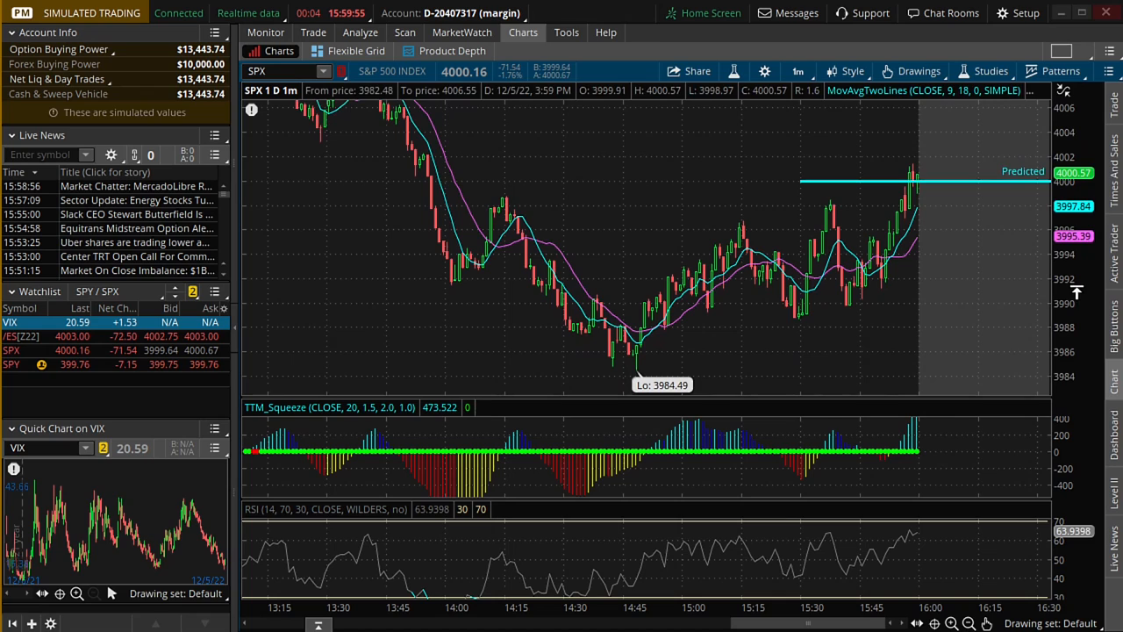
left_click(951, 623)
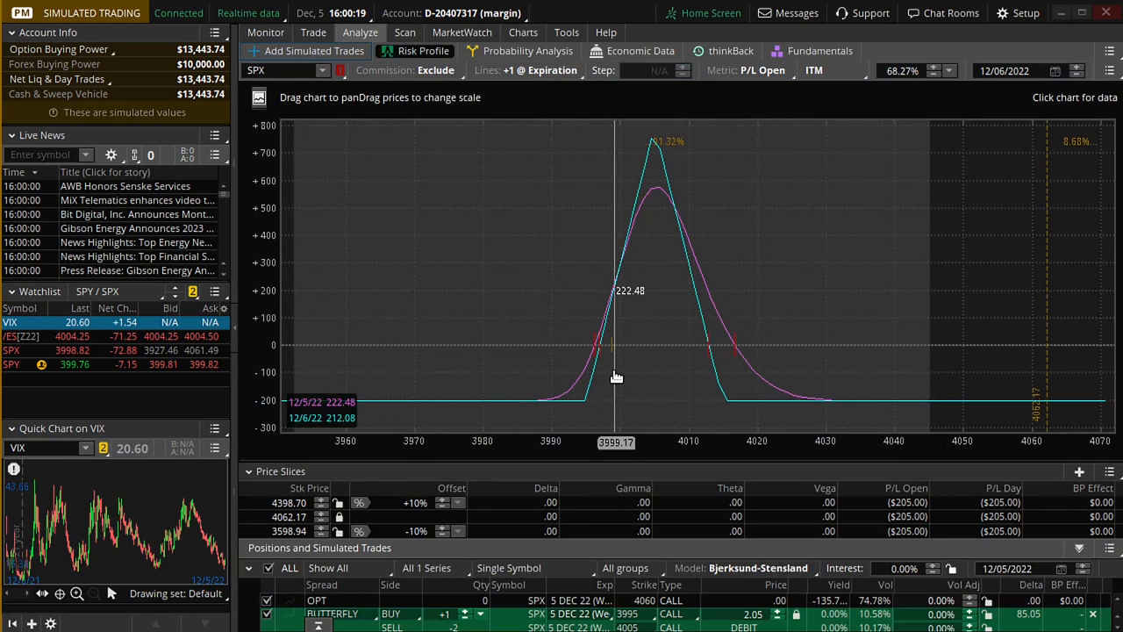
mouse_move(614, 378)
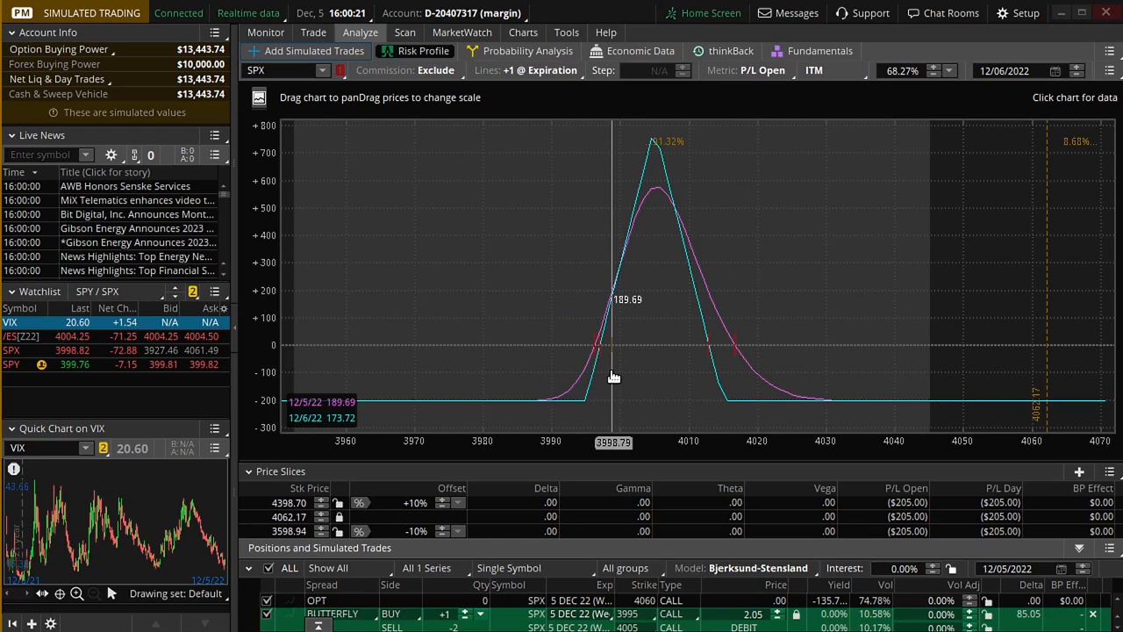
mouse_move(330, 412)
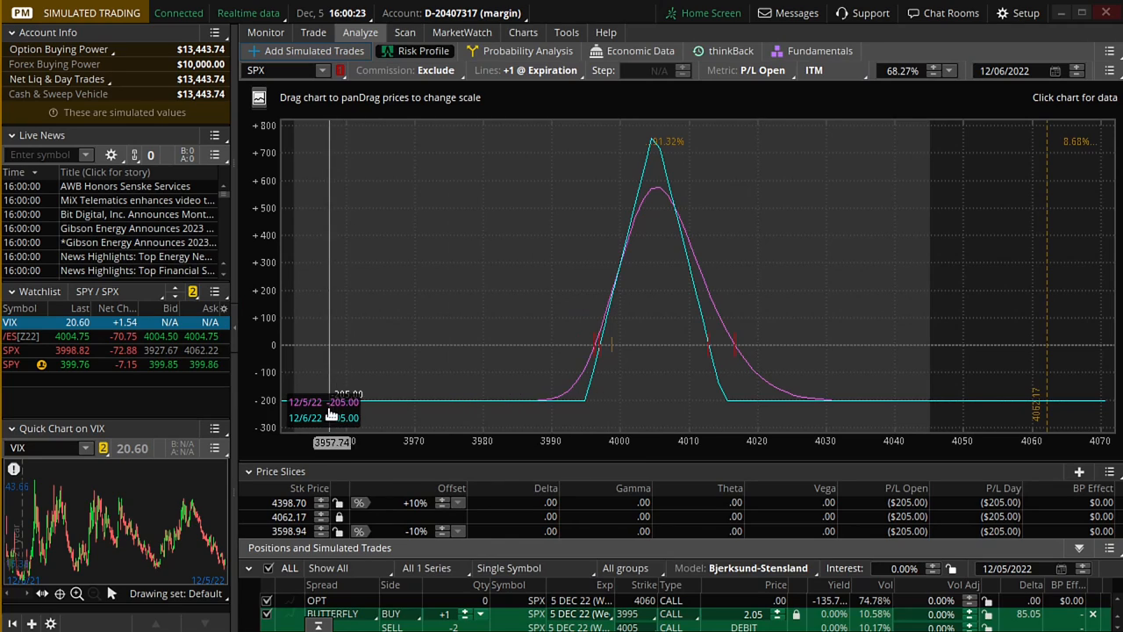
mouse_move(612, 372)
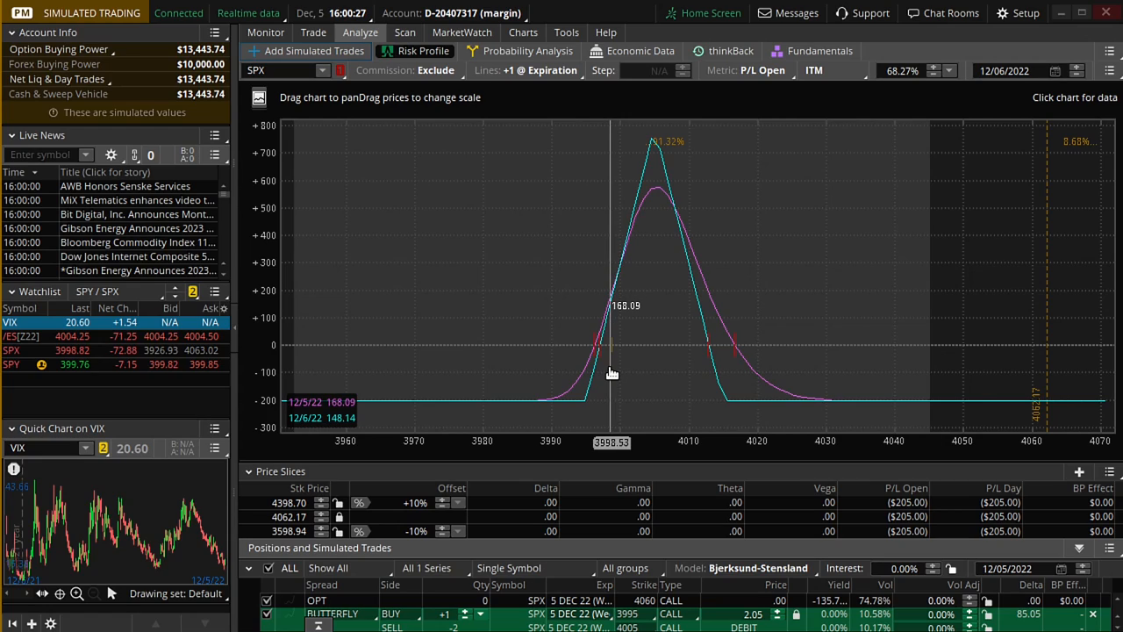
mouse_move(613, 372)
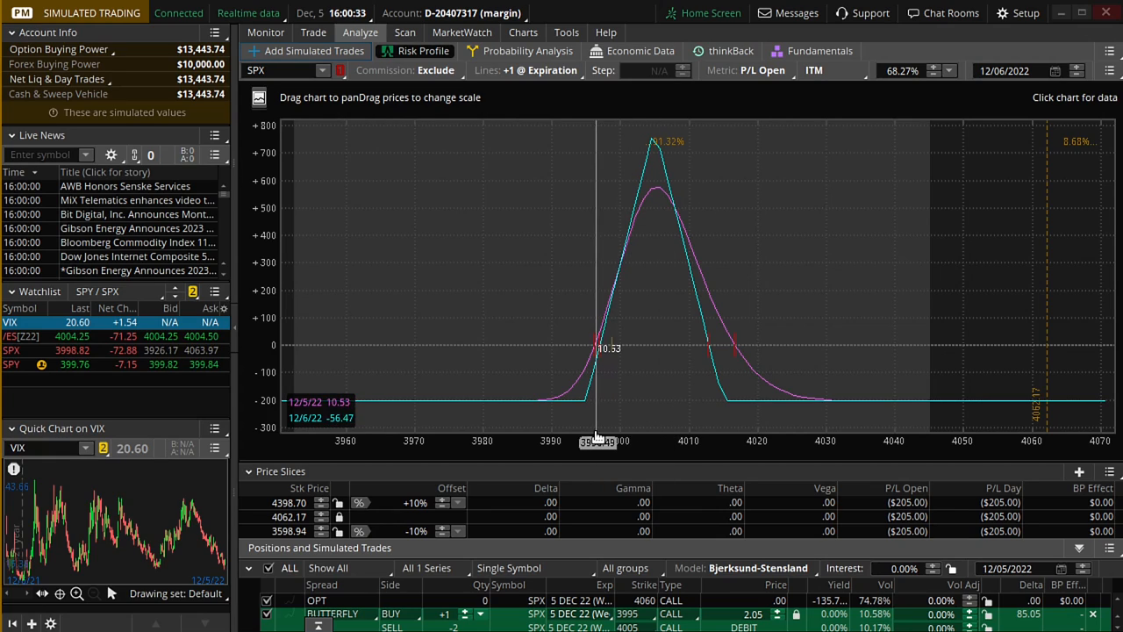
mouse_move(653, 430)
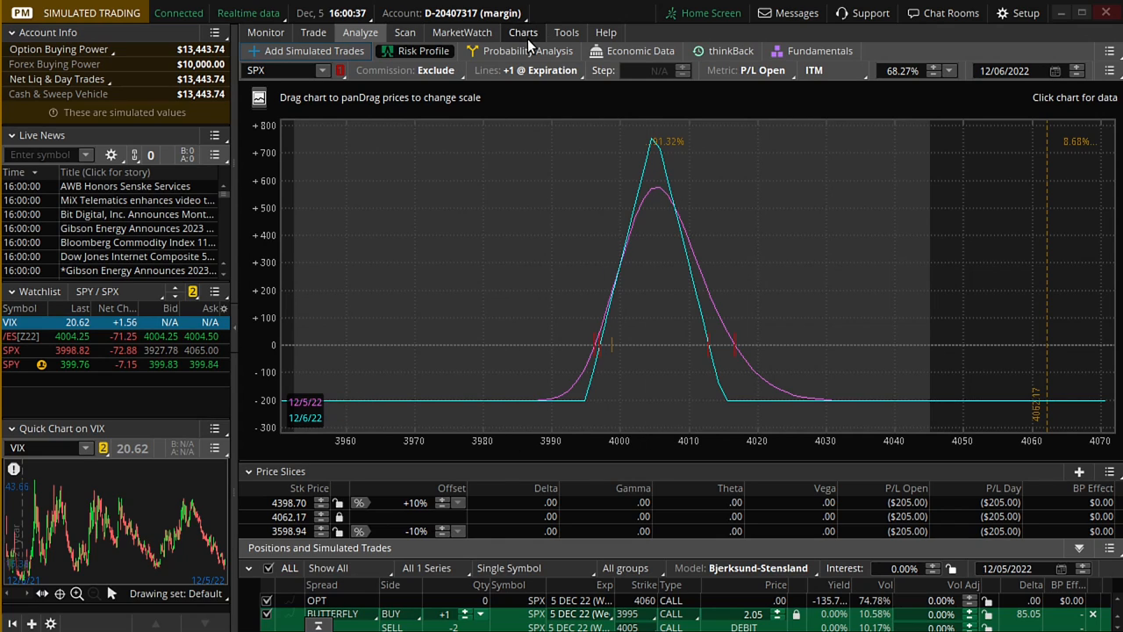
- Return to the SPX one-minute chart zoomed on the final minutes around the 16:00 close
left_click(523, 32)
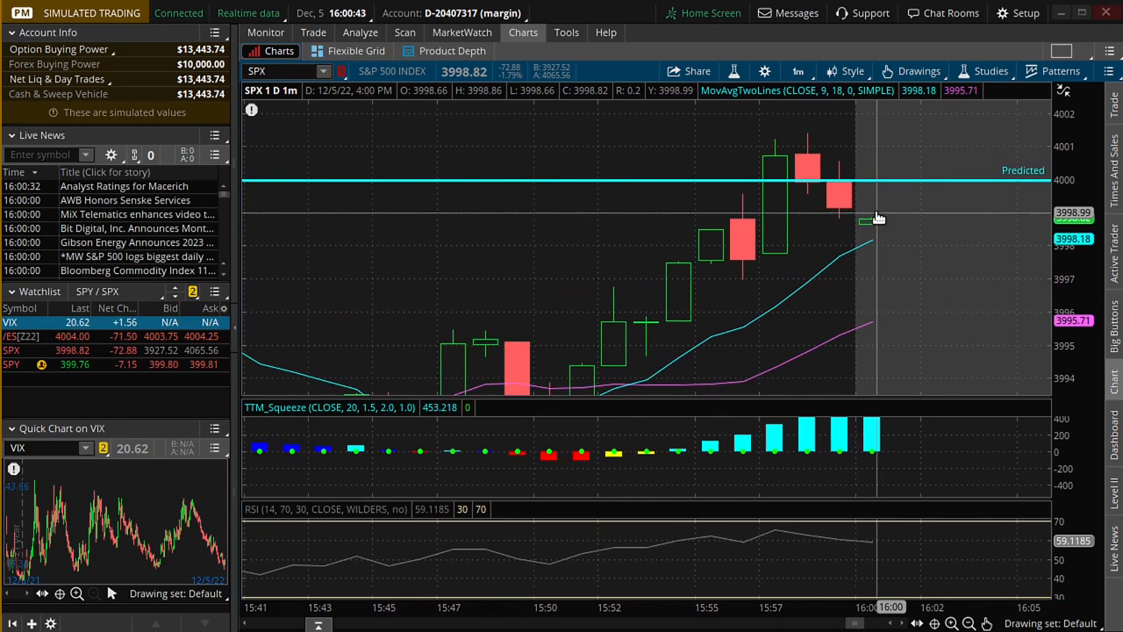
mouse_move(944, 270)
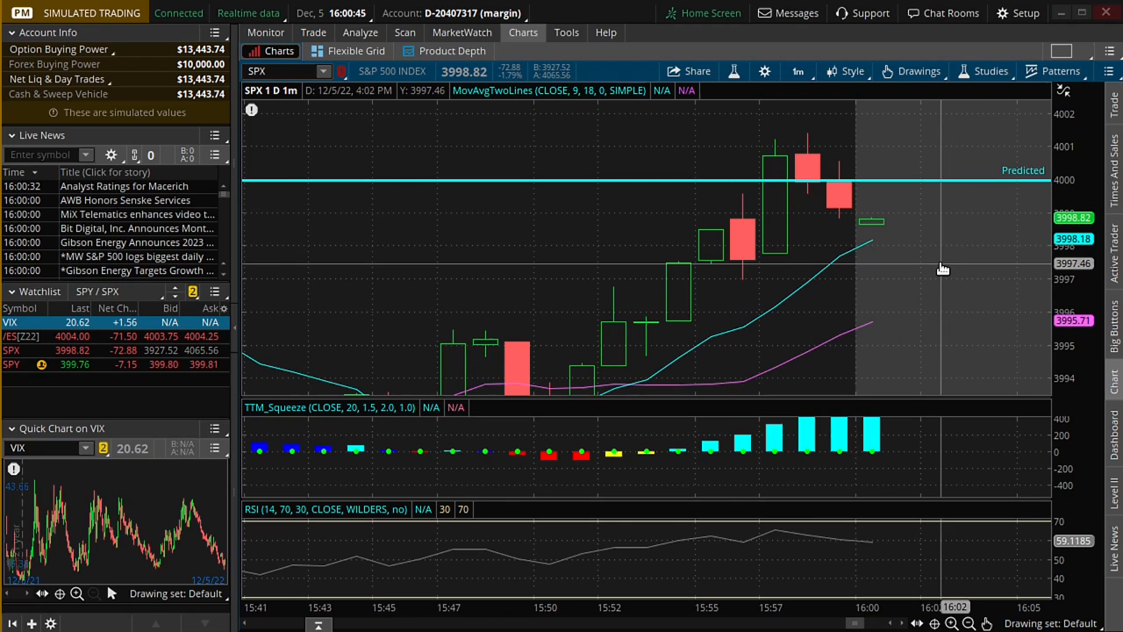